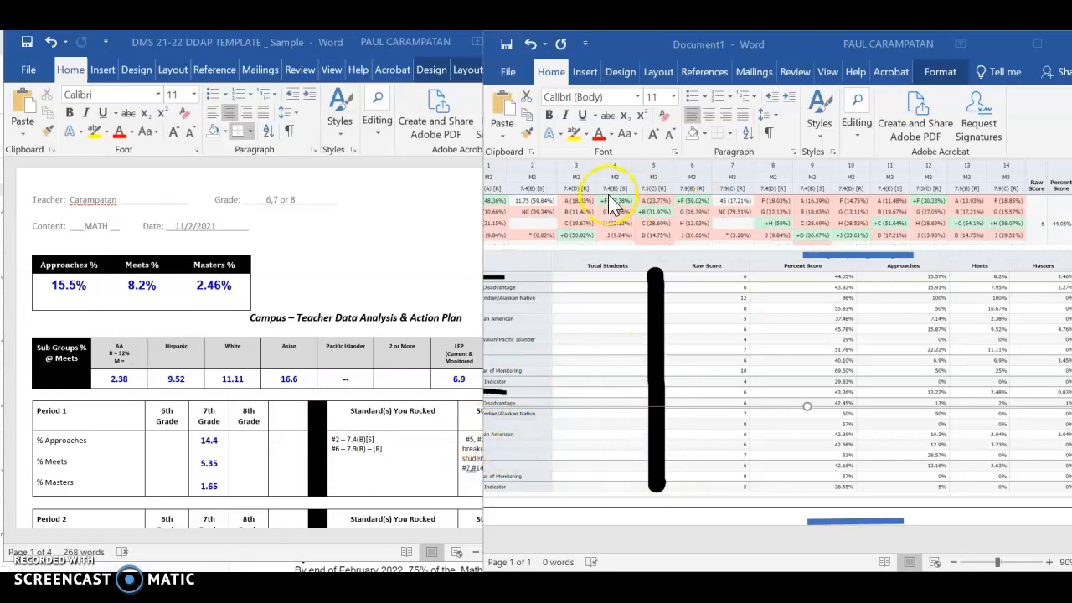
pyautogui.moveTo(695, 321)
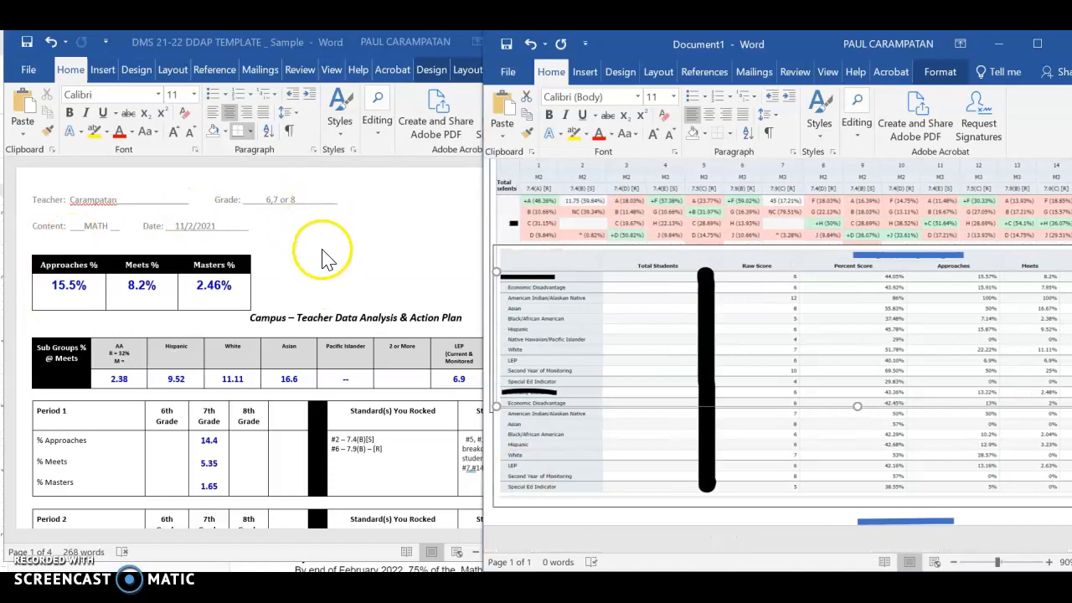
pyautogui.moveTo(289, 322)
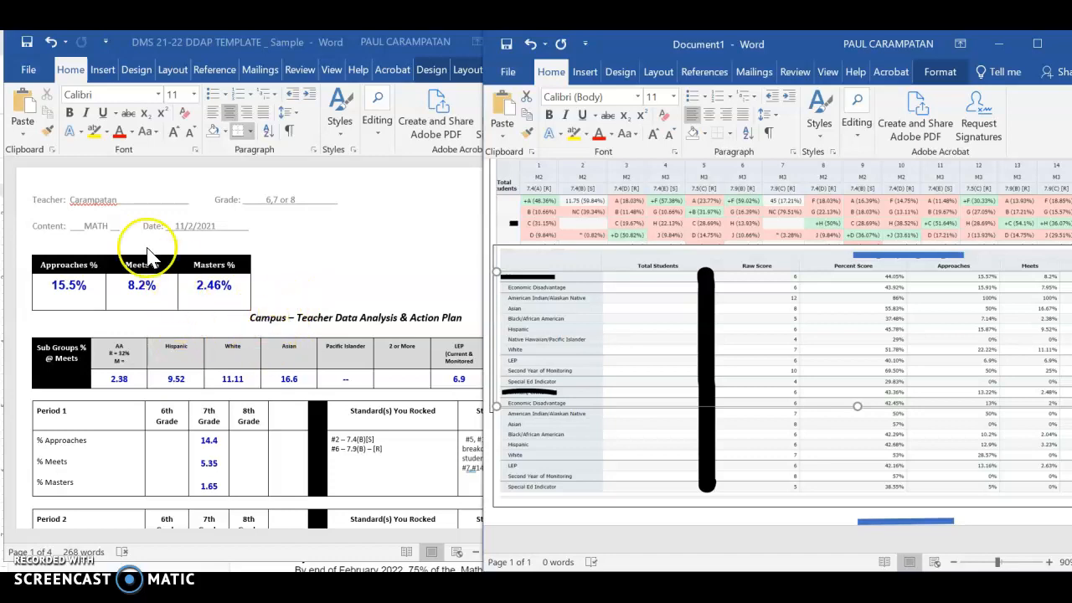
pyautogui.moveTo(285, 243)
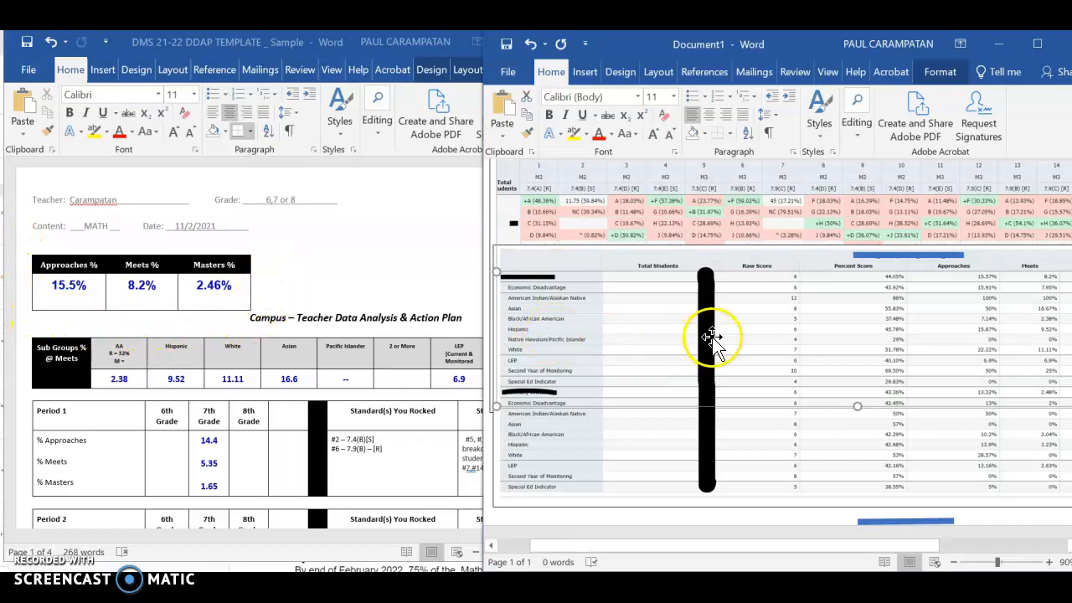
pyautogui.moveTo(622, 327)
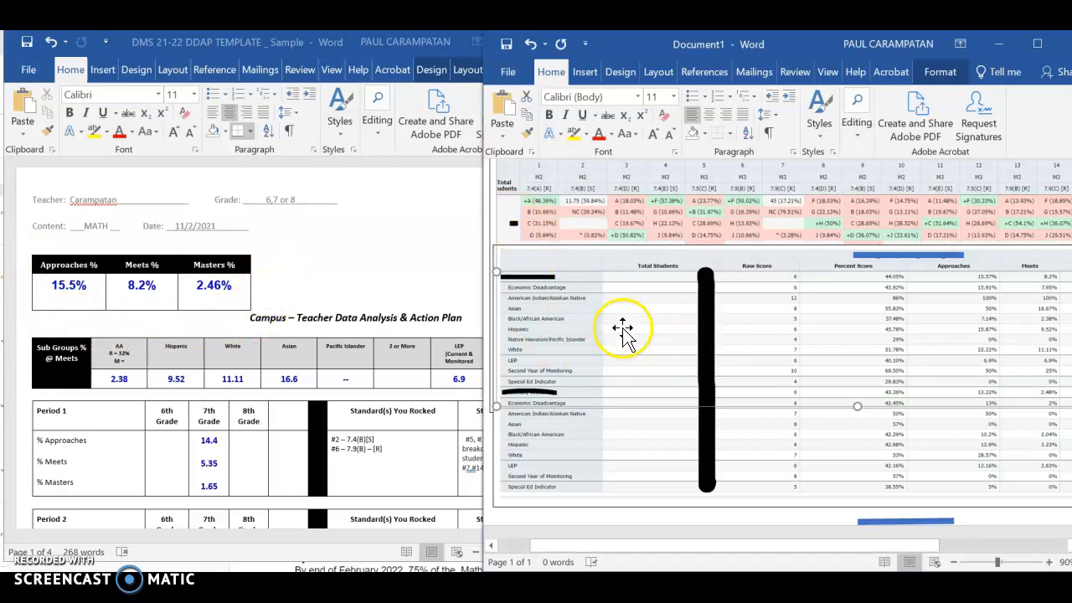
pyautogui.moveTo(662, 277)
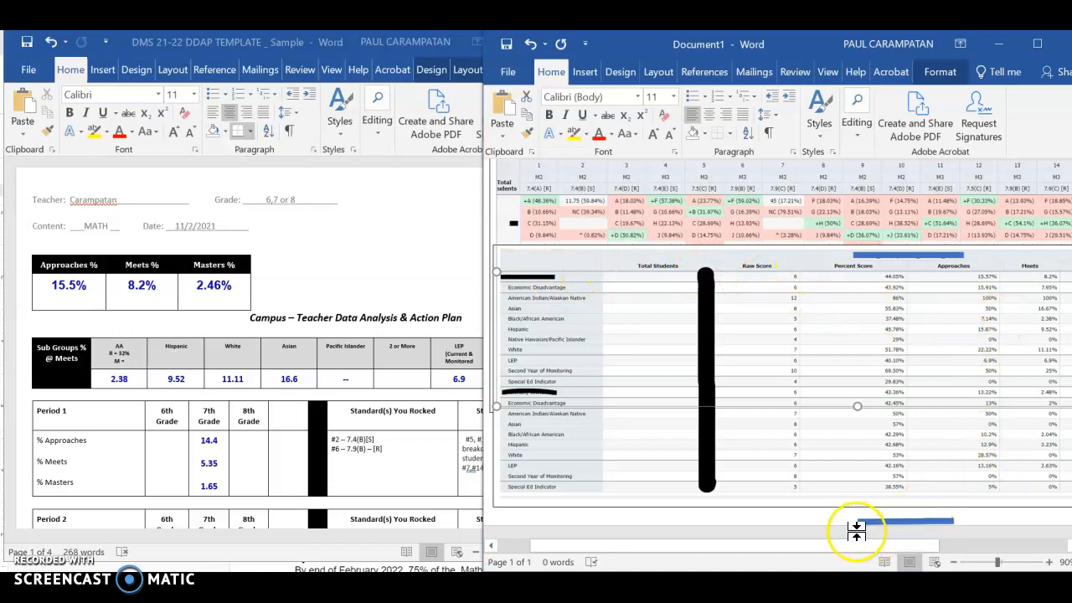
# Resize the subgroup scores screenshot in the notes document.
pyautogui.moveTo(857, 528); pyautogui.dragTo(827, 548)
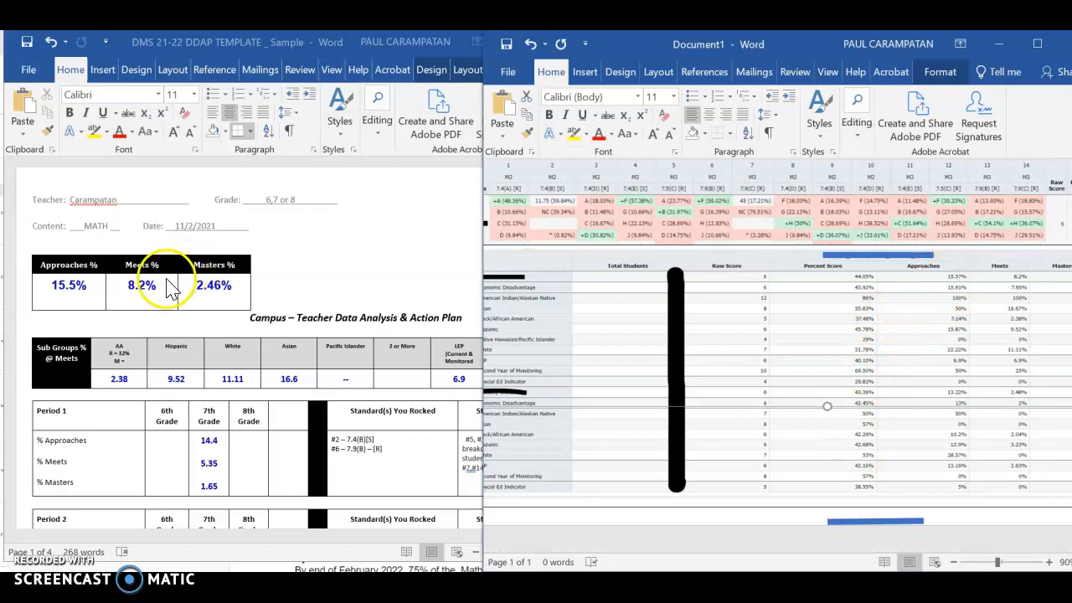
pyautogui.moveTo(69, 285)
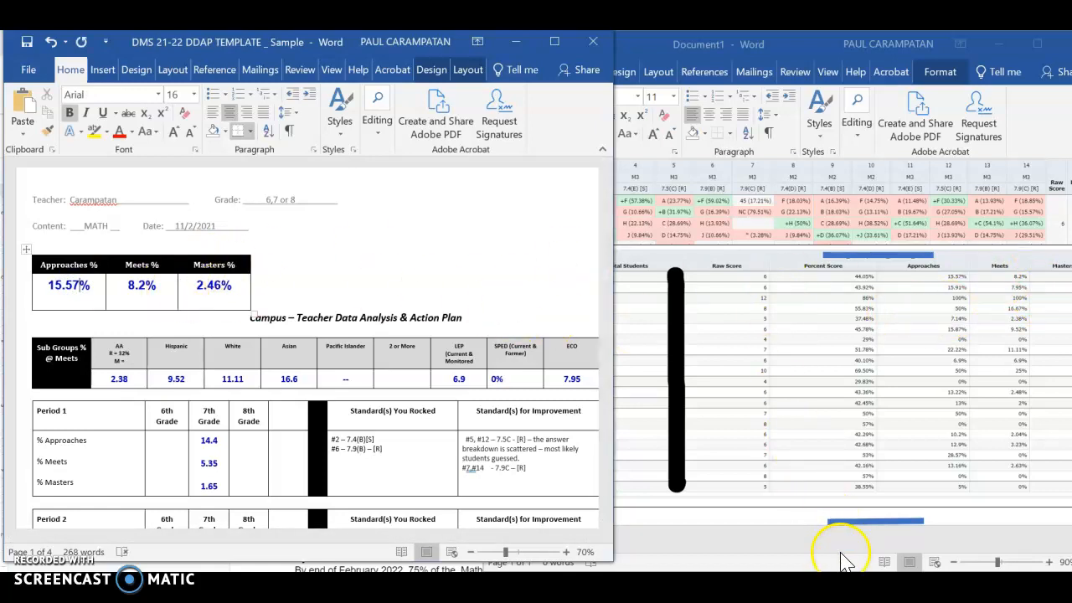
pyautogui.moveTo(798, 503)
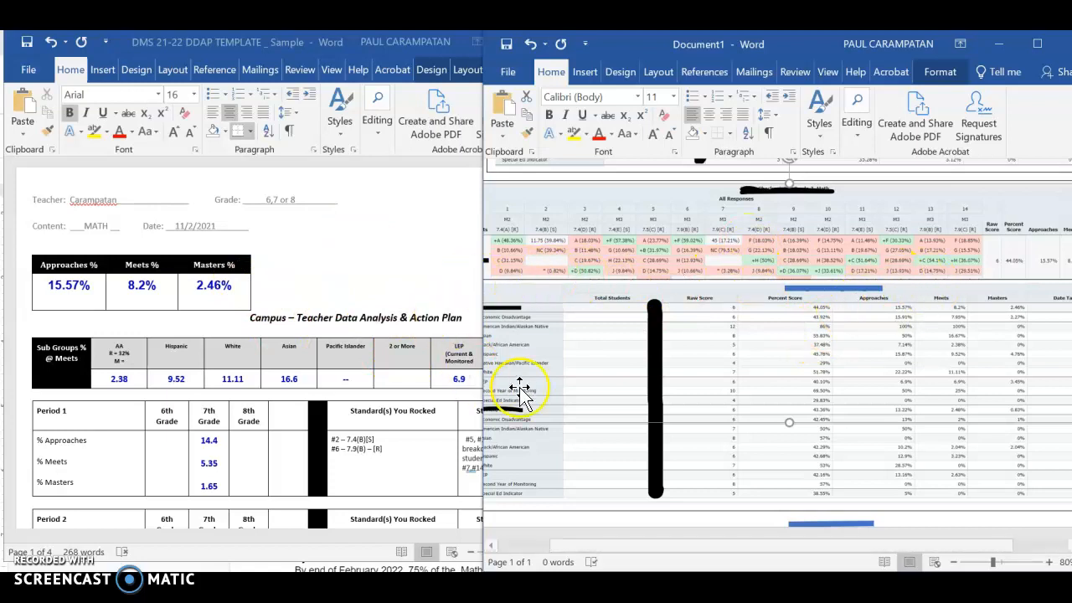
pyautogui.moveTo(714, 394)
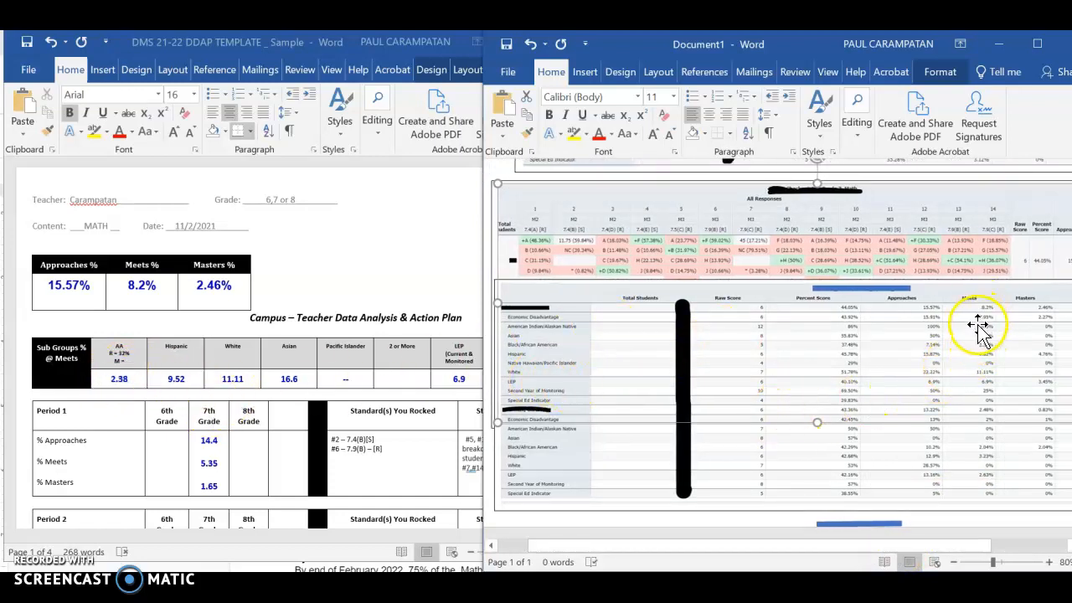
pyautogui.moveTo(934, 337)
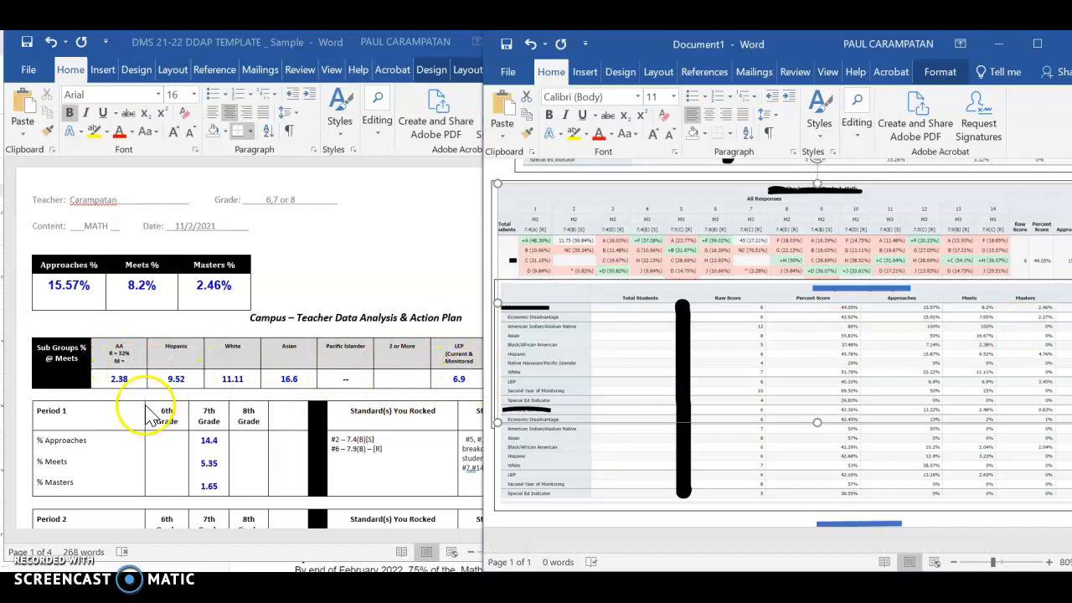
pyautogui.moveTo(339, 339)
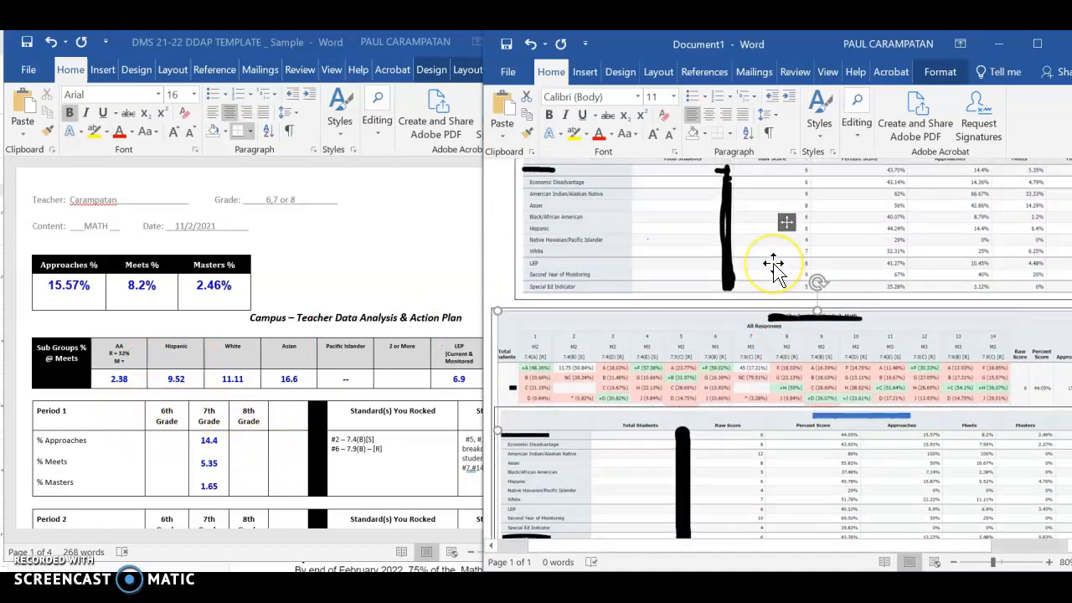
pyautogui.scroll(-3)
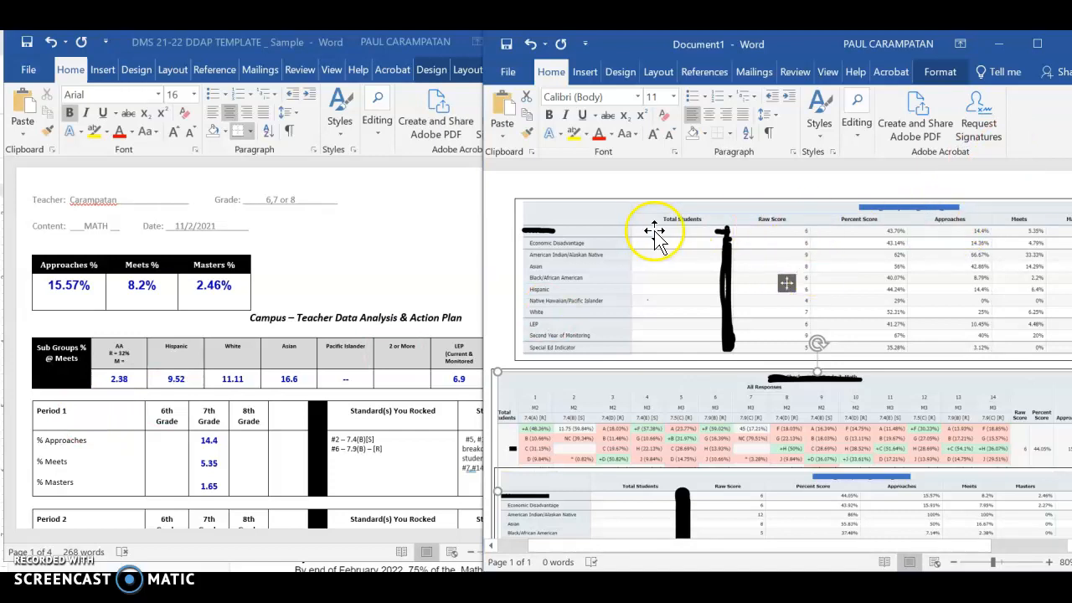
pyautogui.moveTo(316, 380)
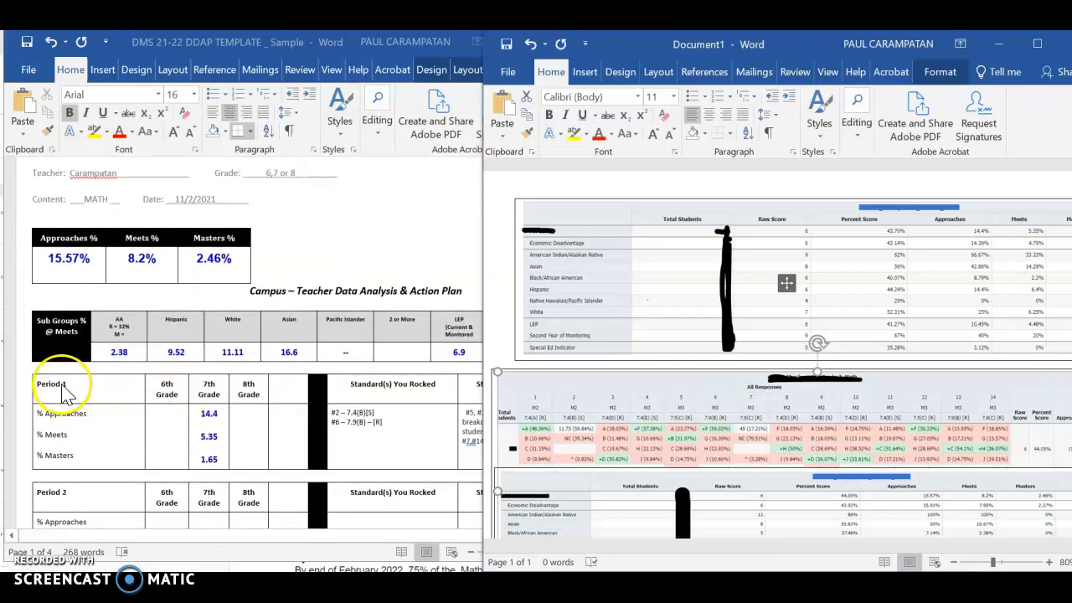
pyautogui.scroll(-3)
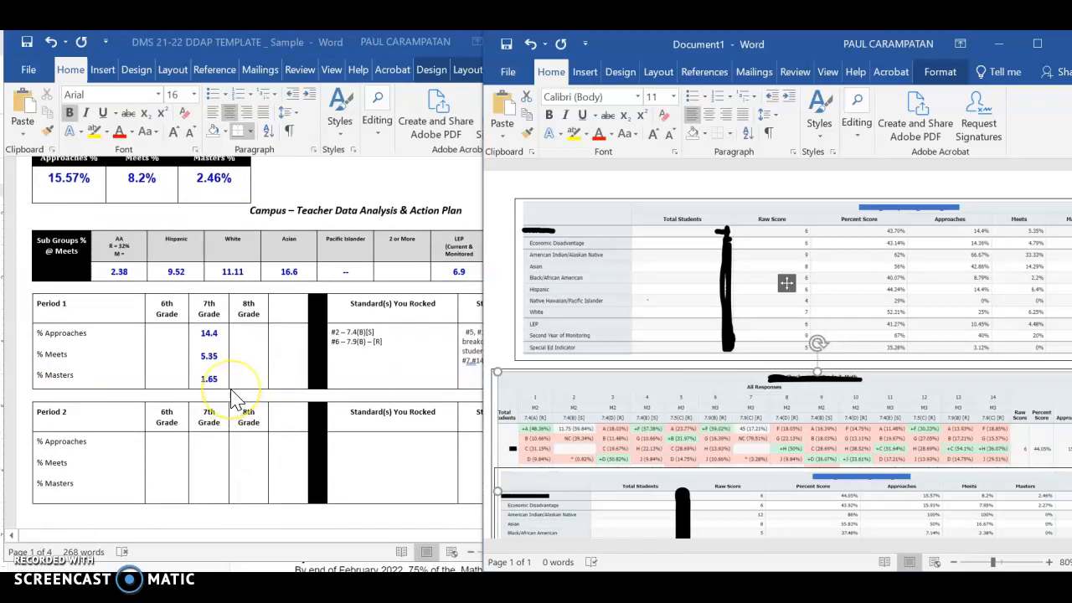
pyautogui.moveTo(79, 386)
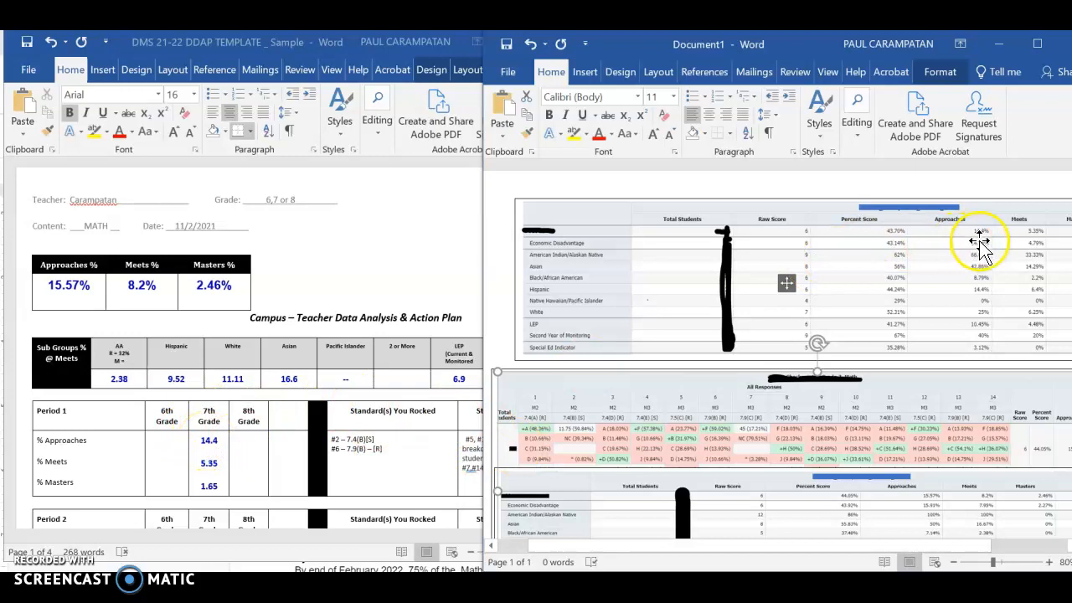
pyautogui.moveTo(1008, 216)
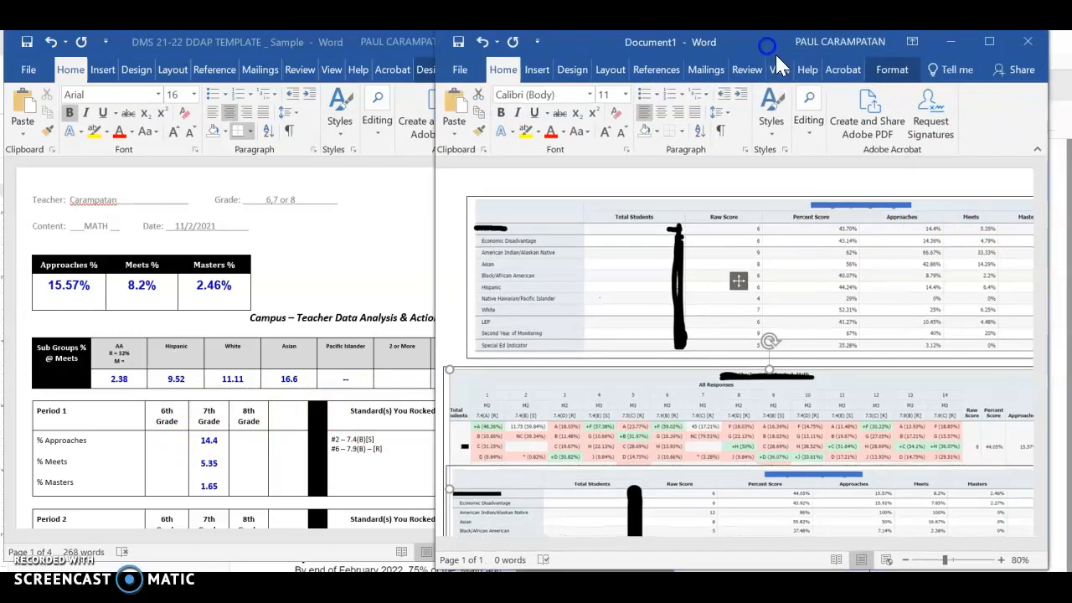
# Scroll down through Document1's score tables and standards notes.
pyautogui.scroll(-3)
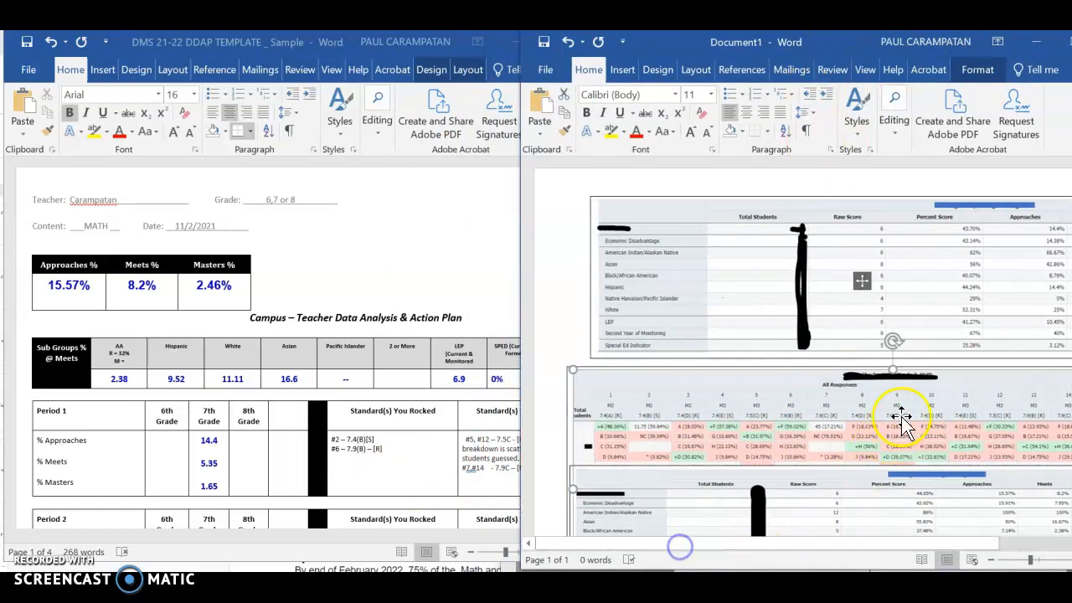
pyautogui.scroll(-3)
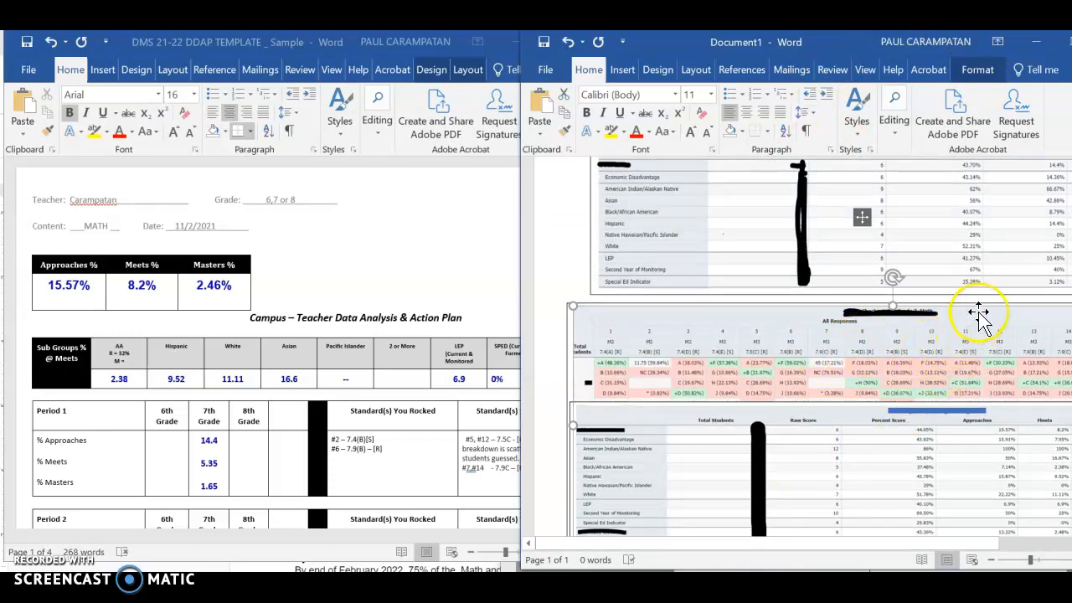
pyautogui.moveTo(980, 314)
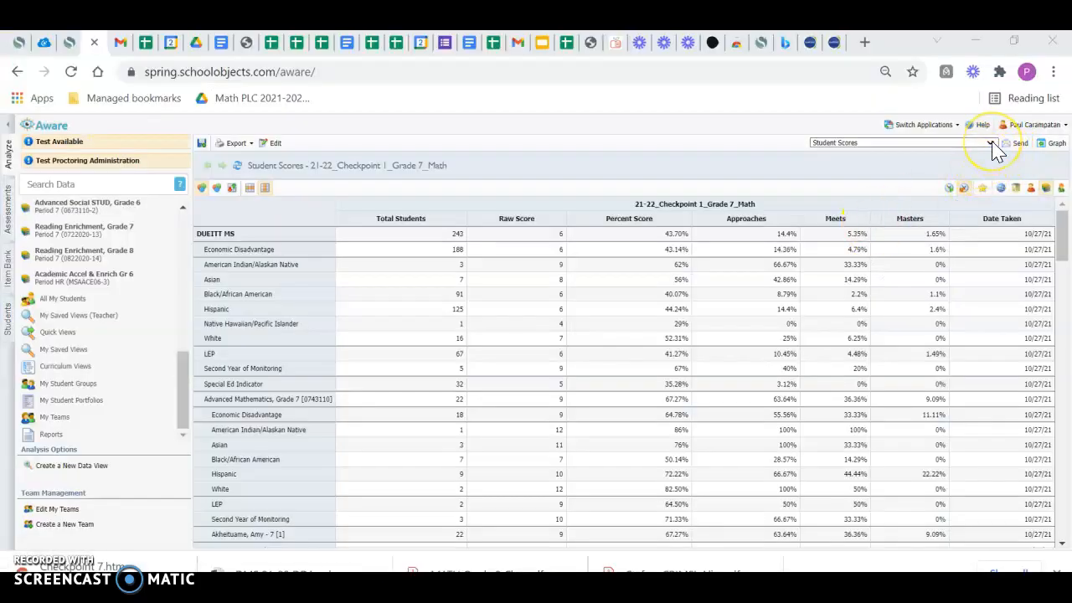
# Switch the report view to Student Individual Responses and scroll the results.
pyautogui.click(992, 143)
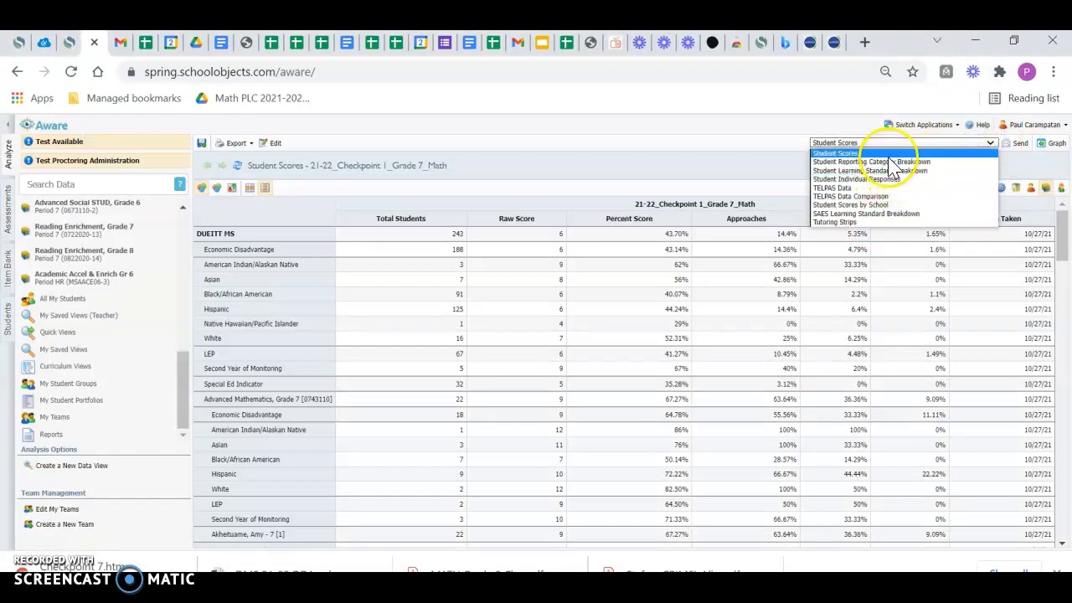
pyautogui.click(862, 179)
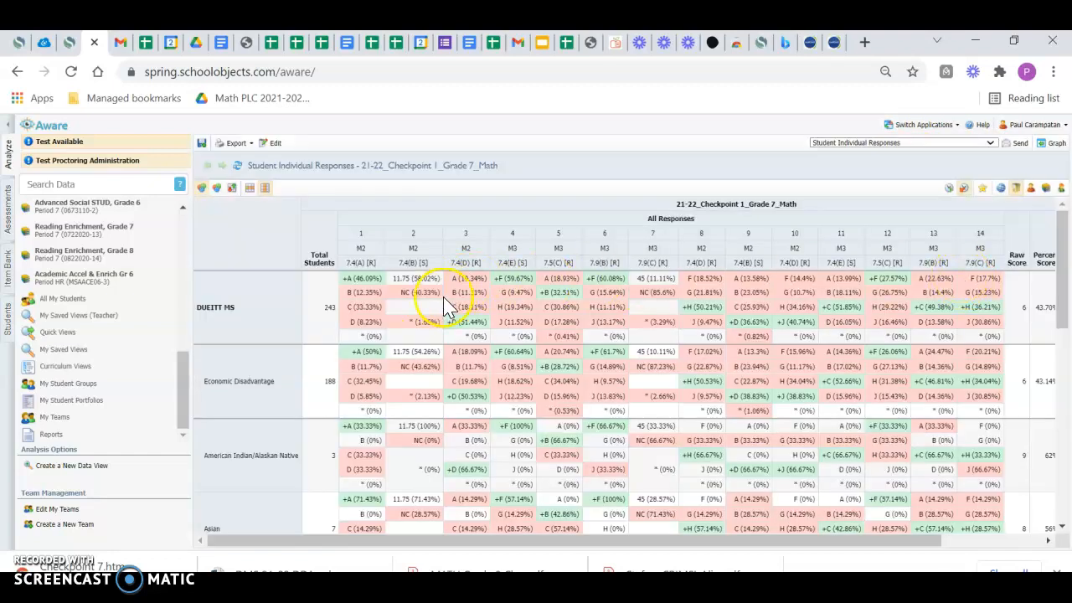
pyautogui.scroll(-3)
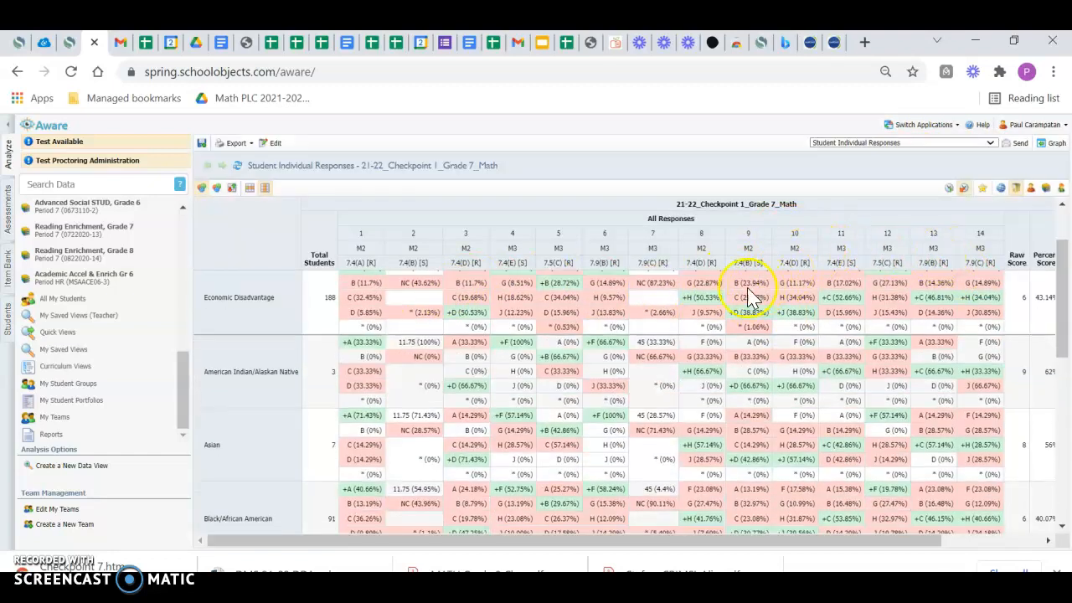
pyautogui.moveTo(486, 372)
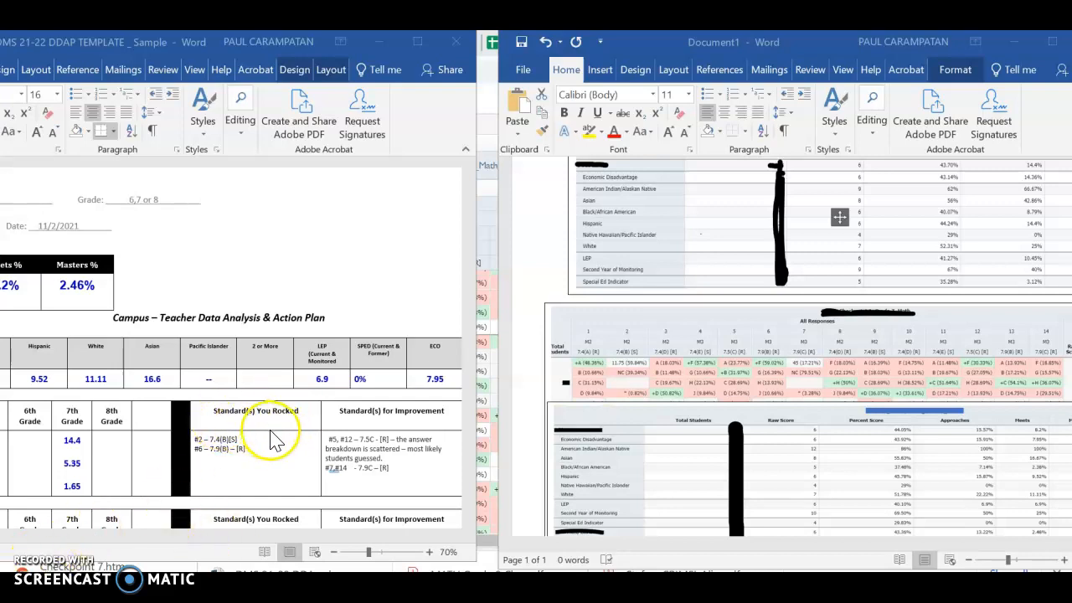
pyautogui.moveTo(301, 453)
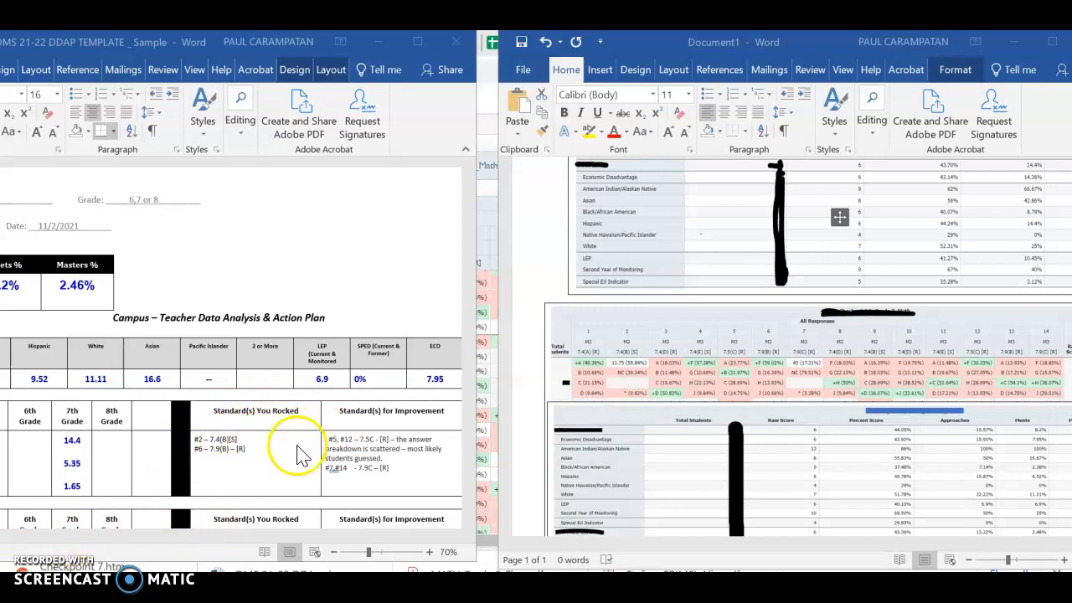
pyautogui.moveTo(758, 342)
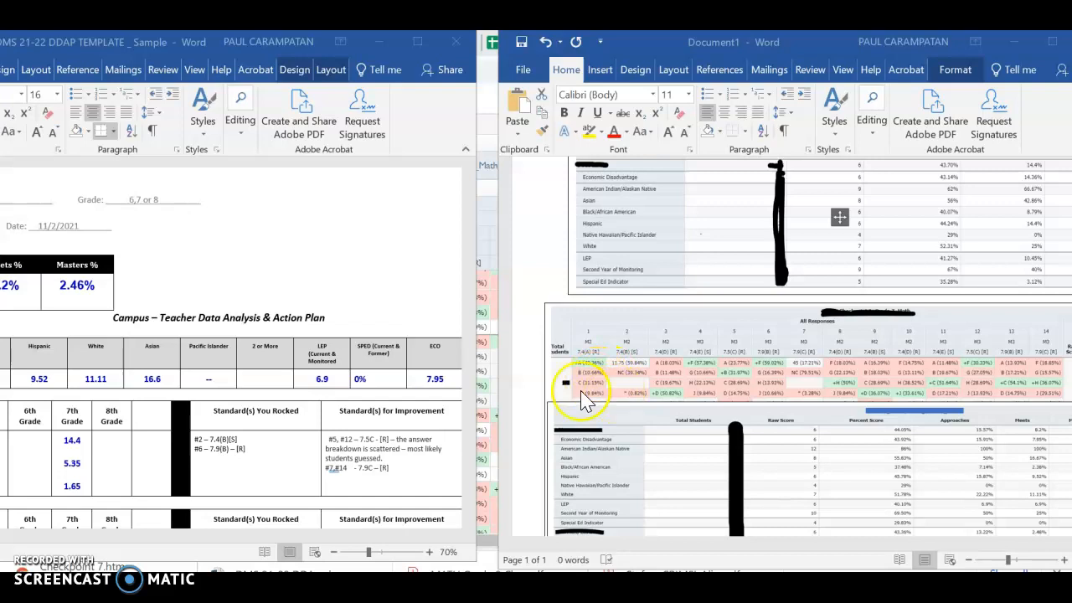
pyautogui.moveTo(571, 358)
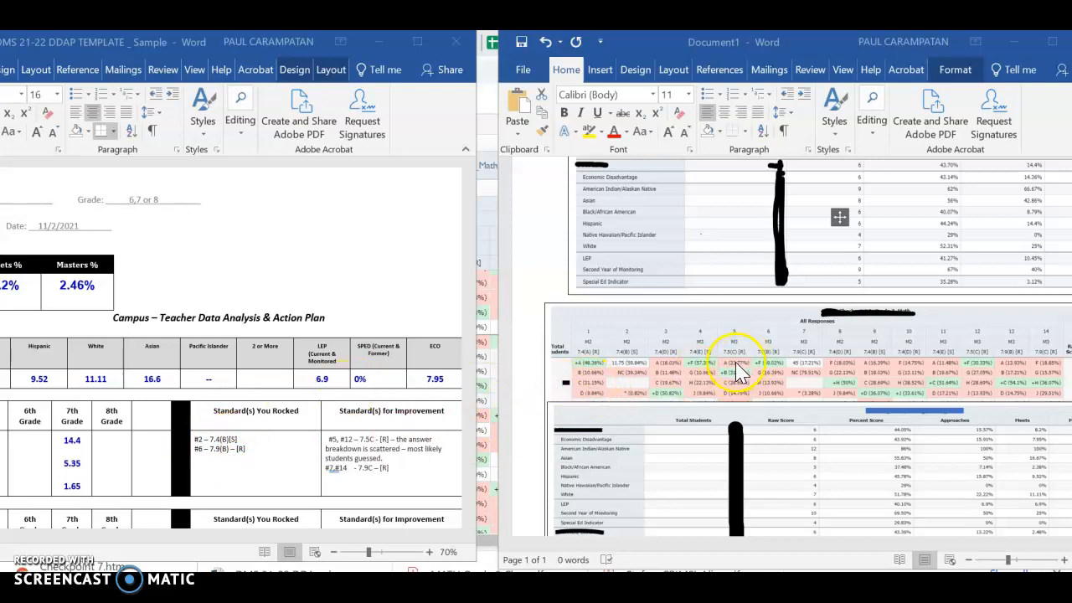
pyautogui.moveTo(201, 472)
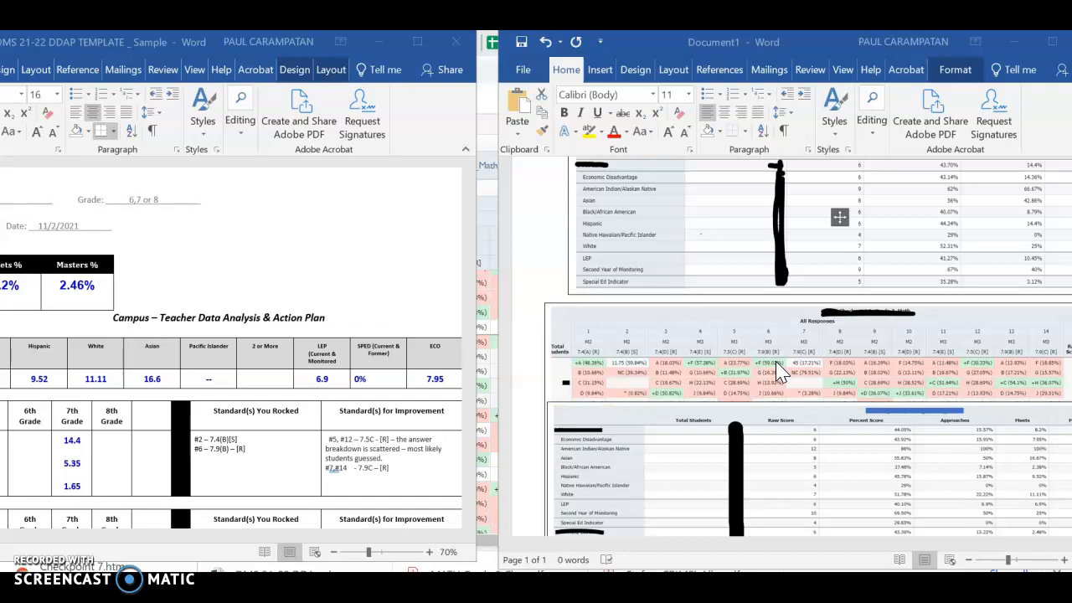
pyautogui.moveTo(279, 553)
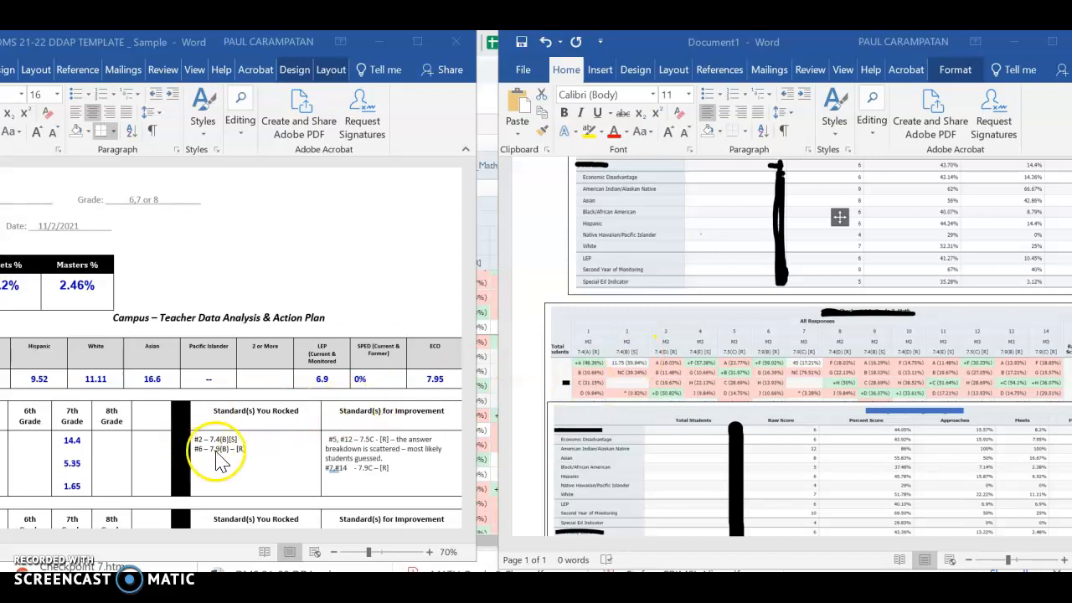
pyautogui.moveTo(765, 365)
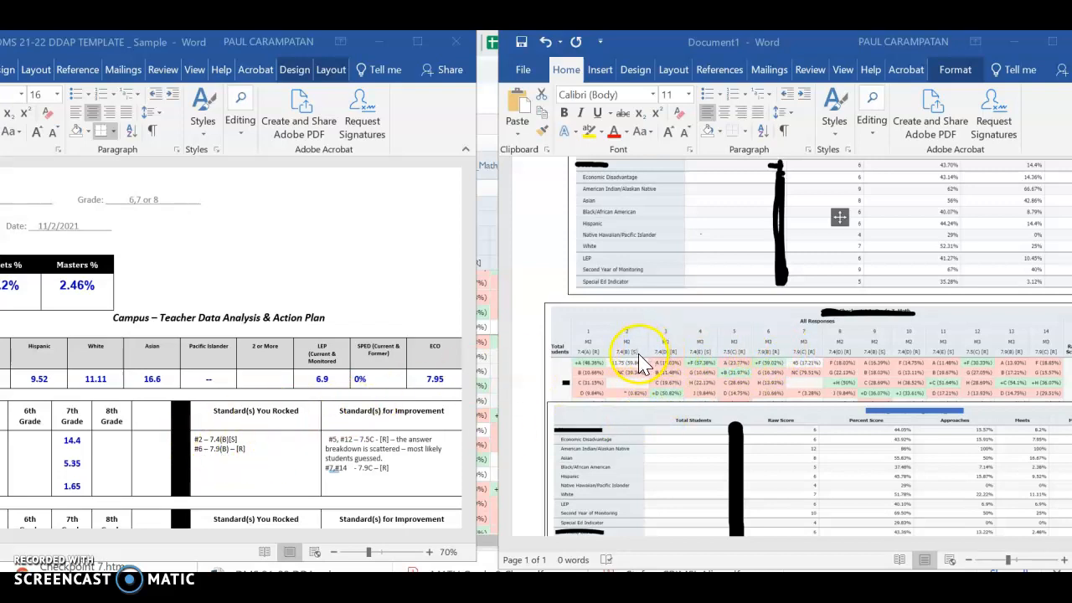
pyautogui.moveTo(781, 358)
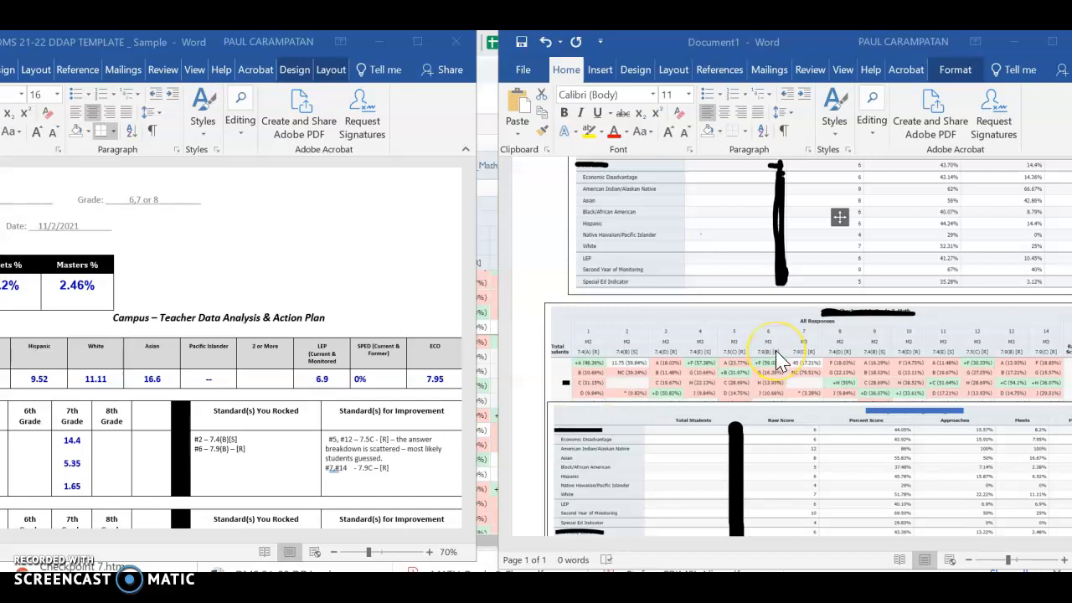
pyautogui.moveTo(632, 358)
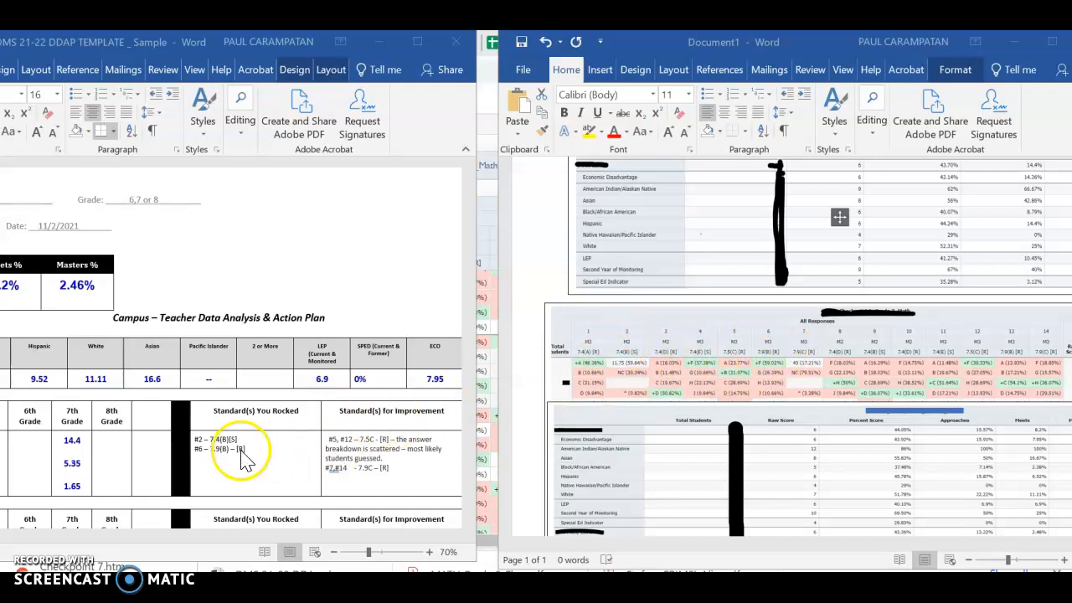
pyautogui.moveTo(279, 448)
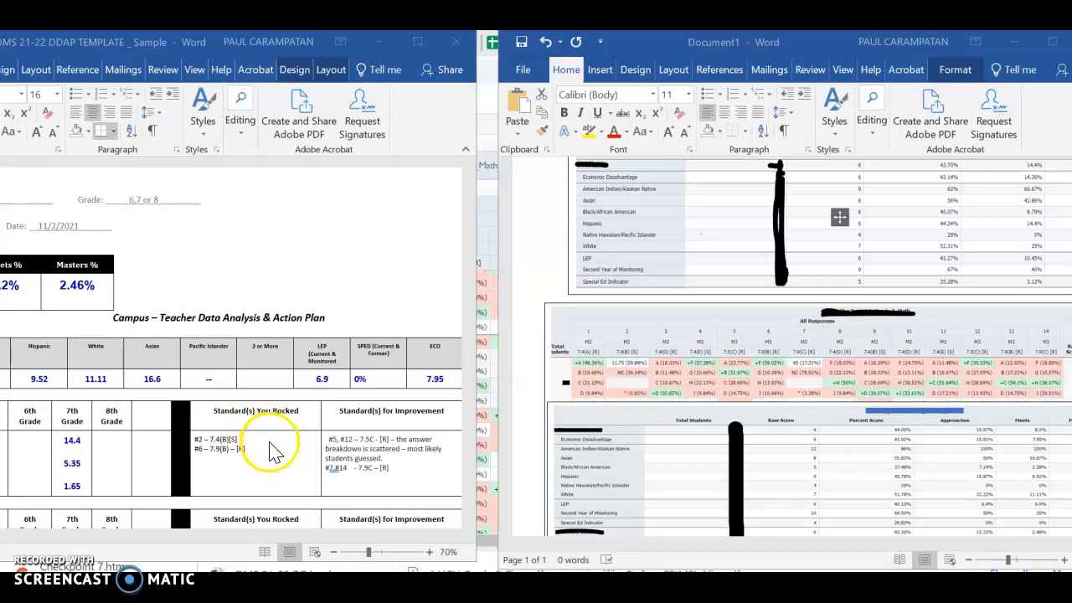
pyautogui.moveTo(366, 429)
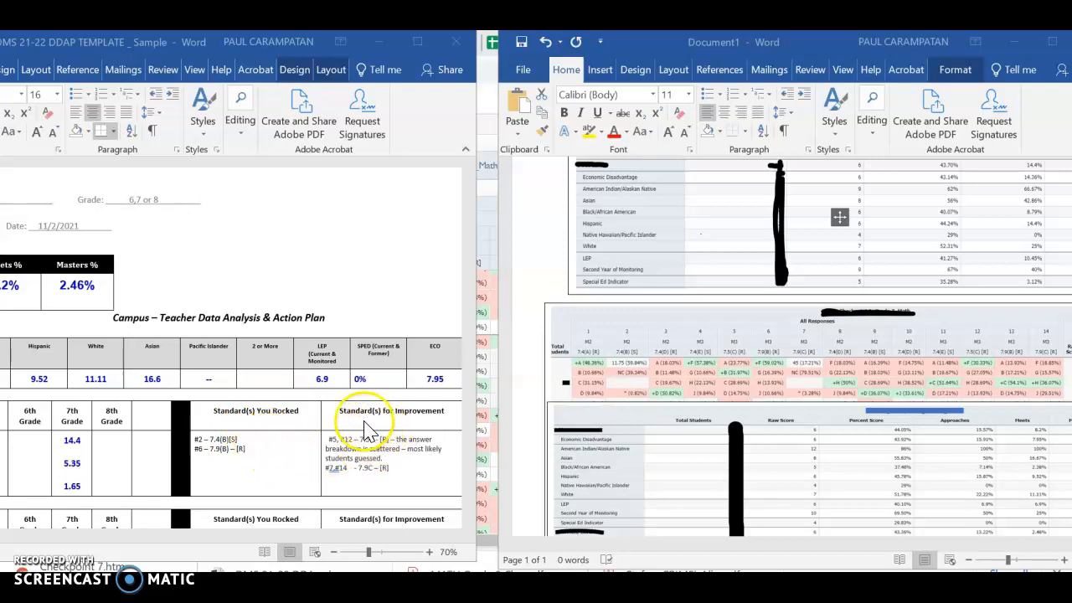
pyautogui.moveTo(436, 427)
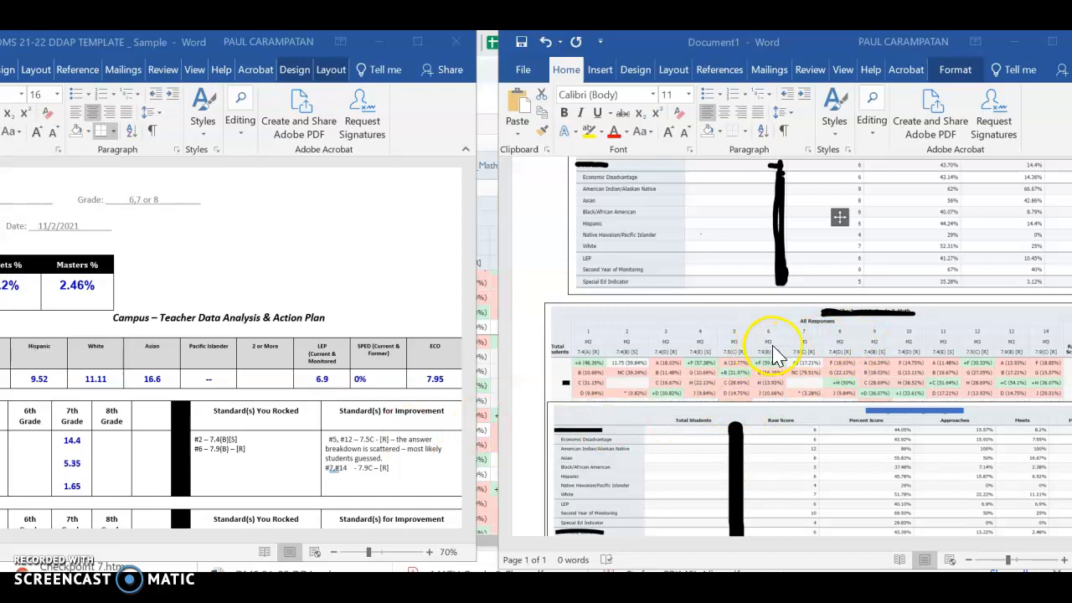
pyautogui.moveTo(713, 366)
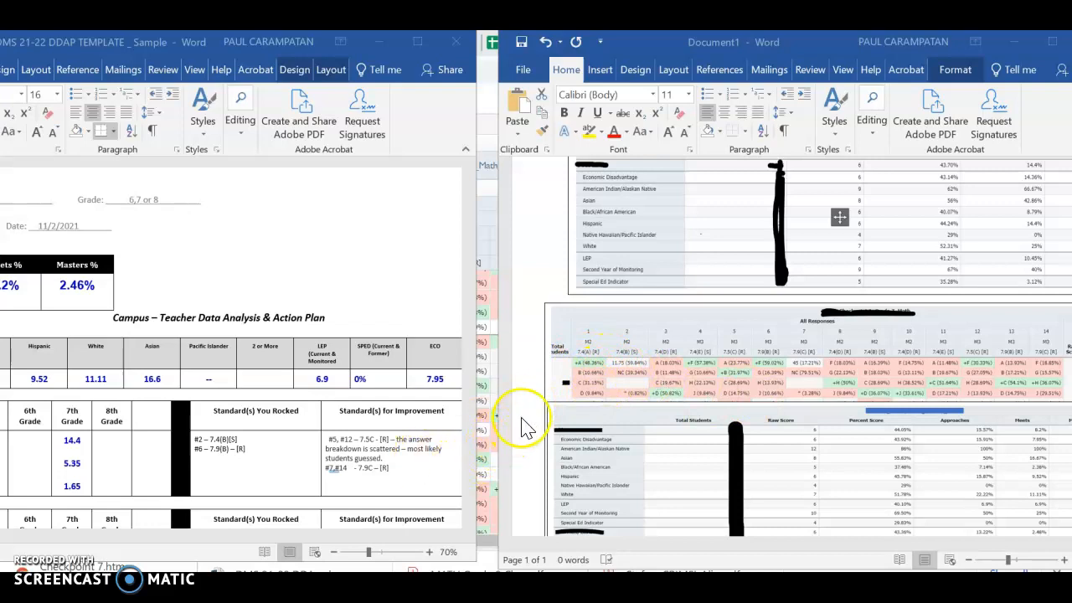
pyautogui.moveTo(595, 377)
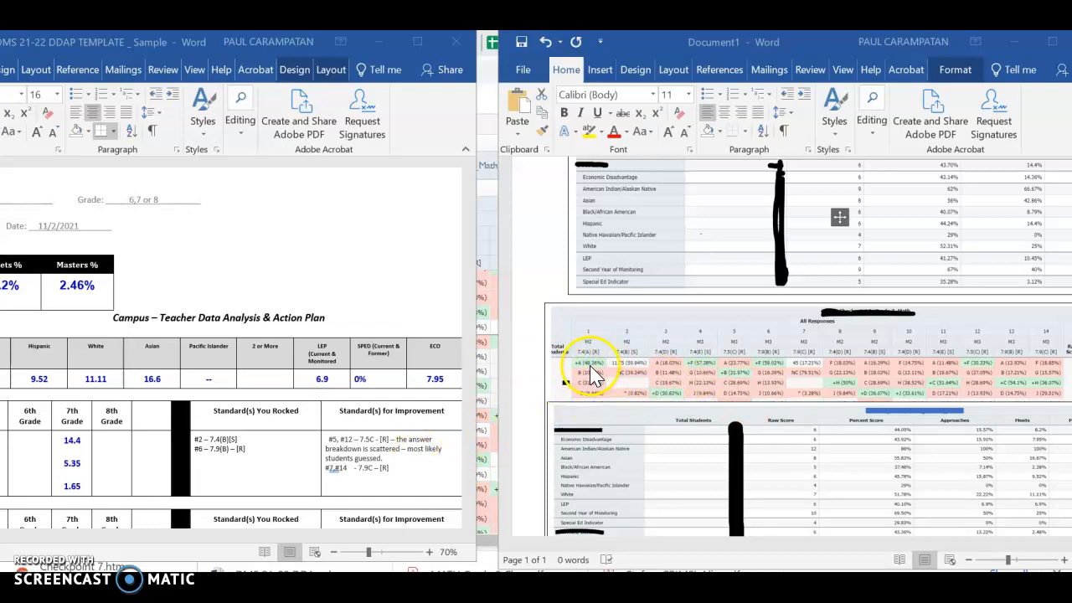
pyautogui.moveTo(405, 477)
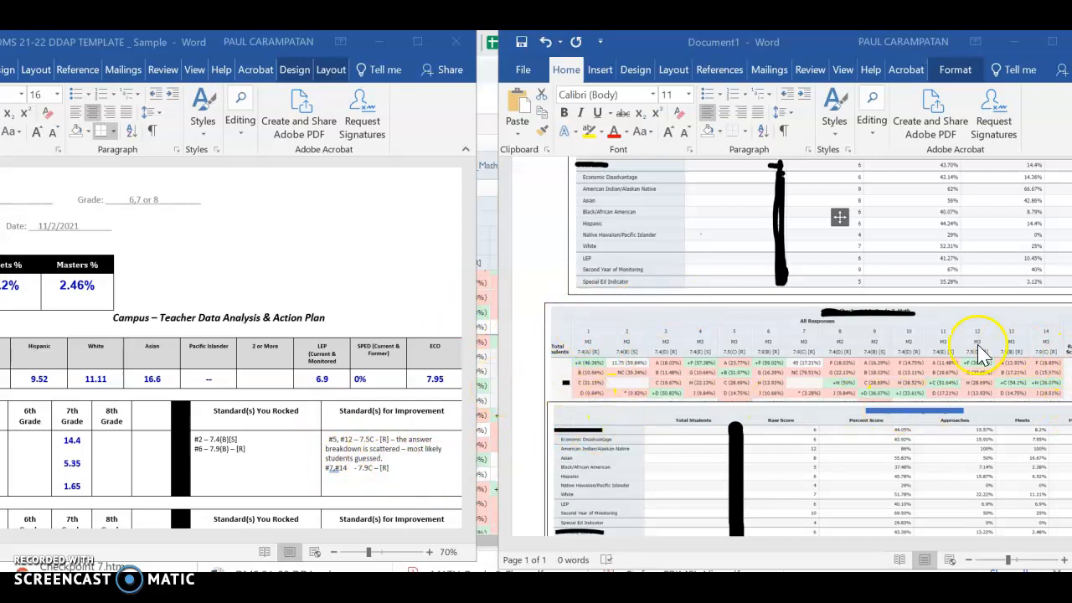
pyautogui.moveTo(708, 360)
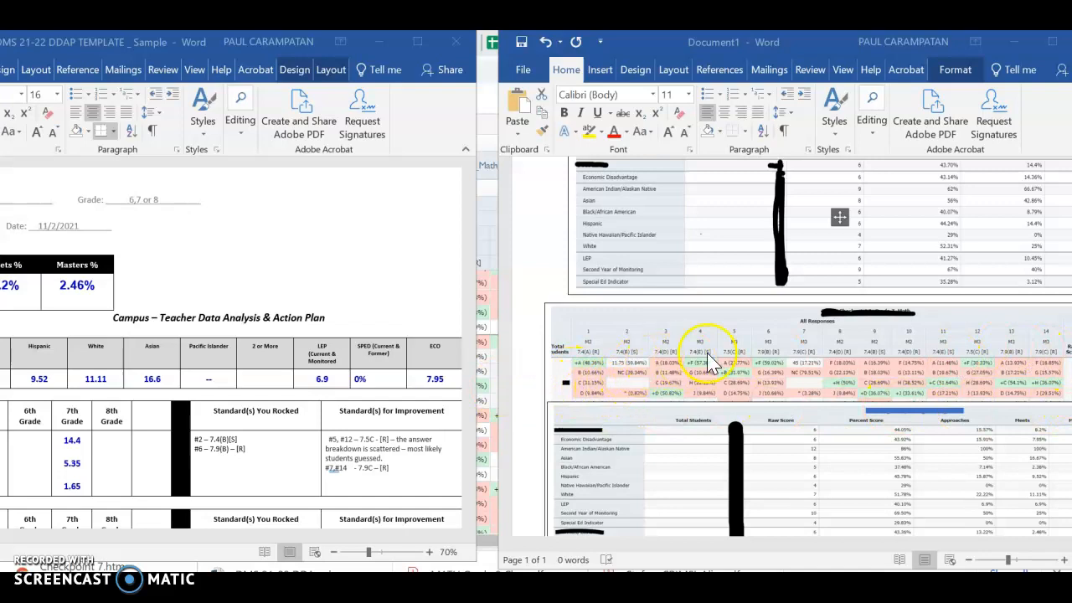
pyautogui.moveTo(745, 362)
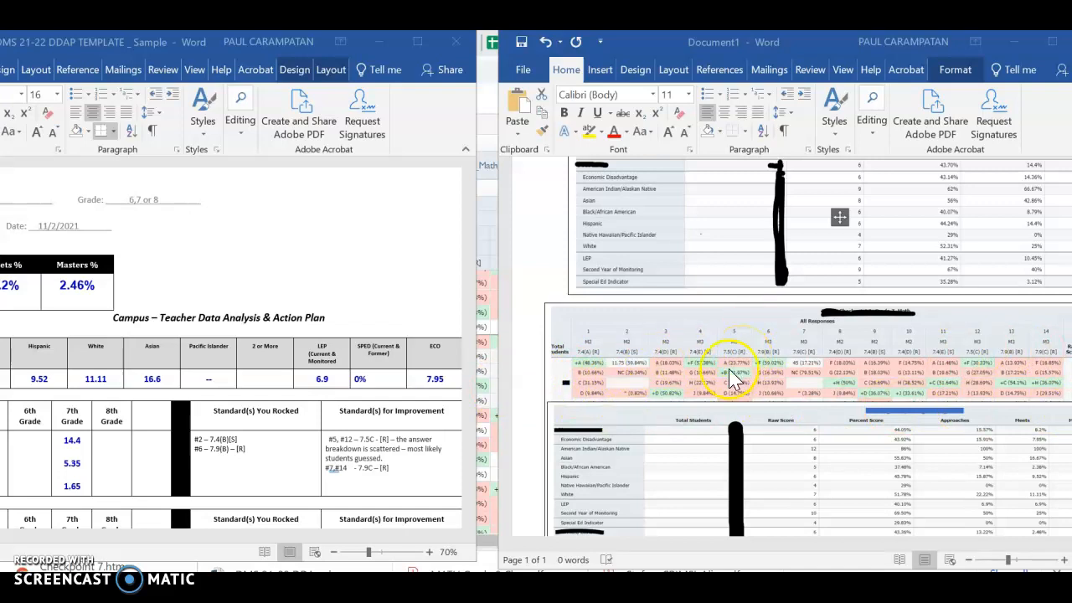
pyautogui.moveTo(968, 362)
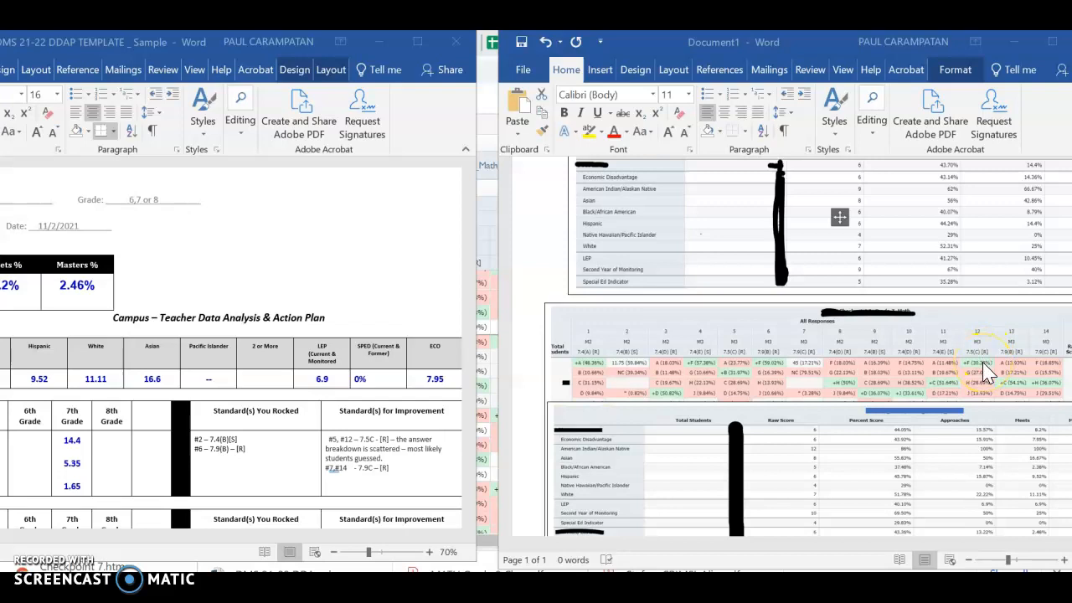
pyautogui.moveTo(991, 374)
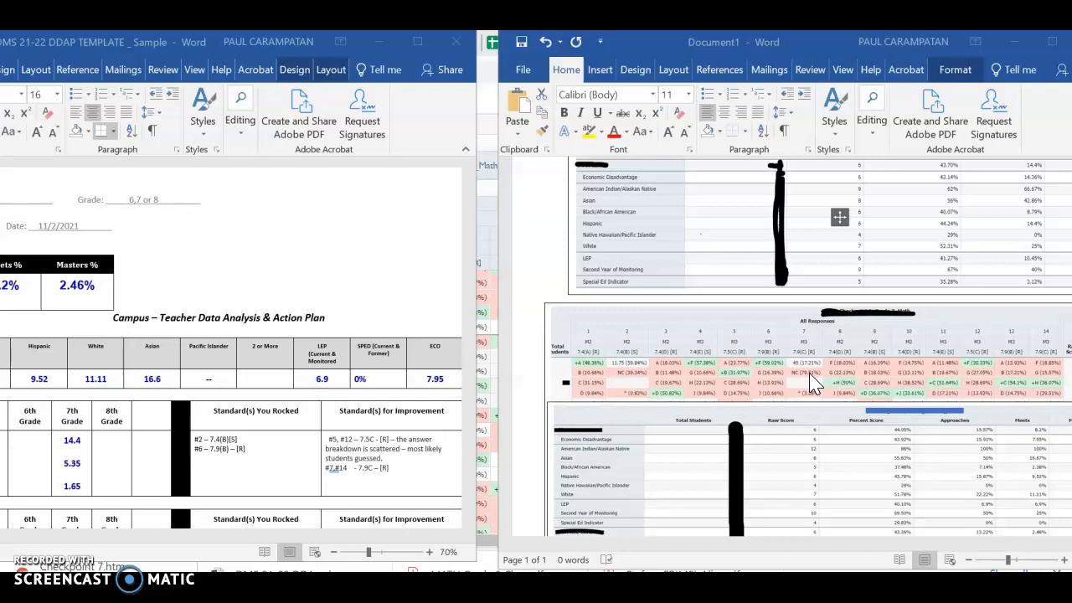
pyautogui.click(813, 381)
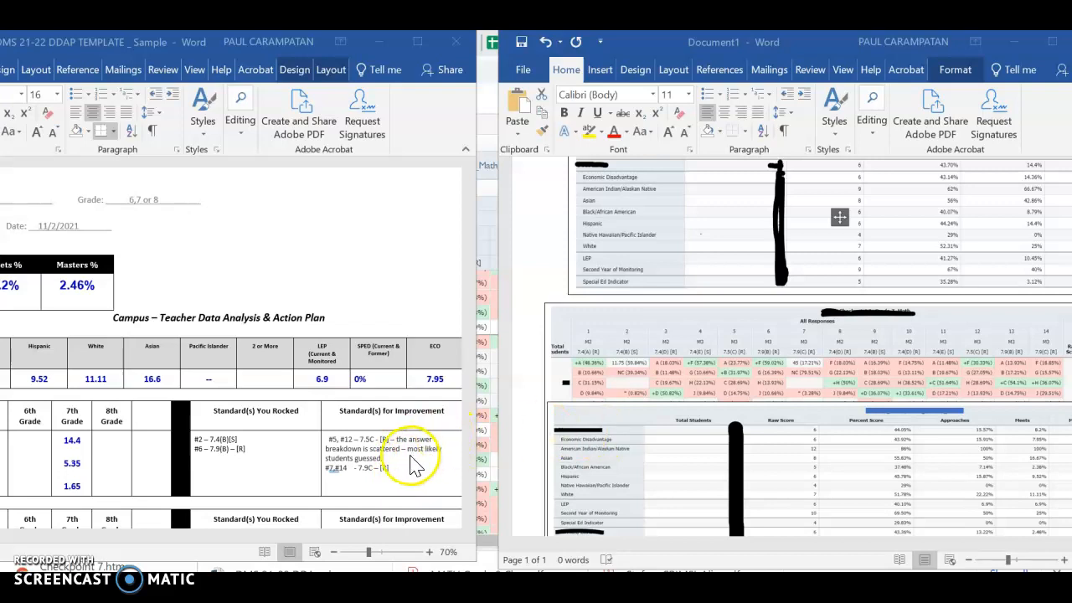
pyautogui.moveTo(318, 457)
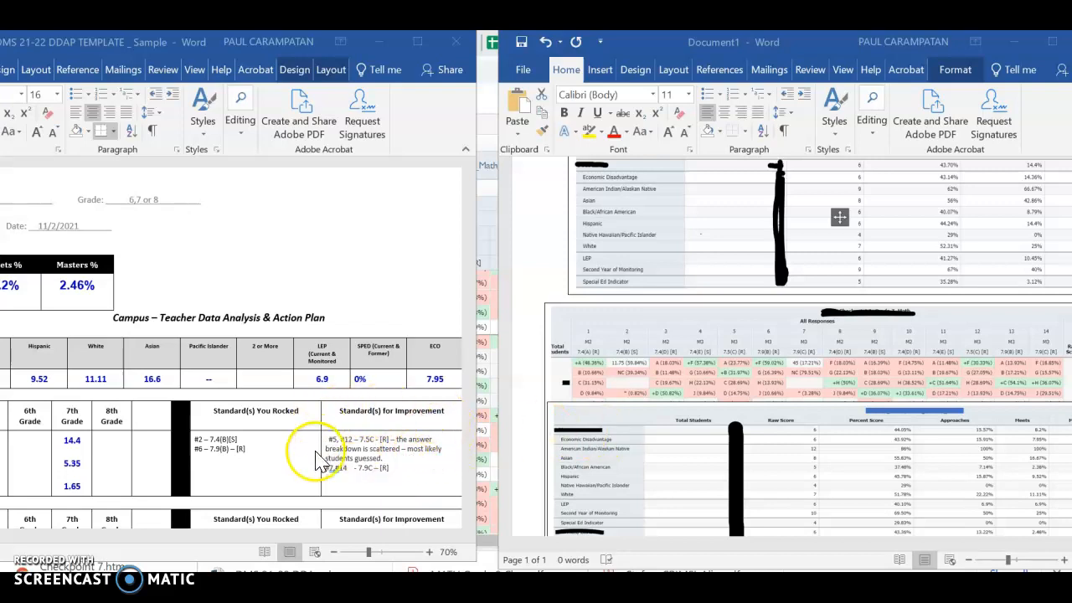
pyautogui.moveTo(332, 472)
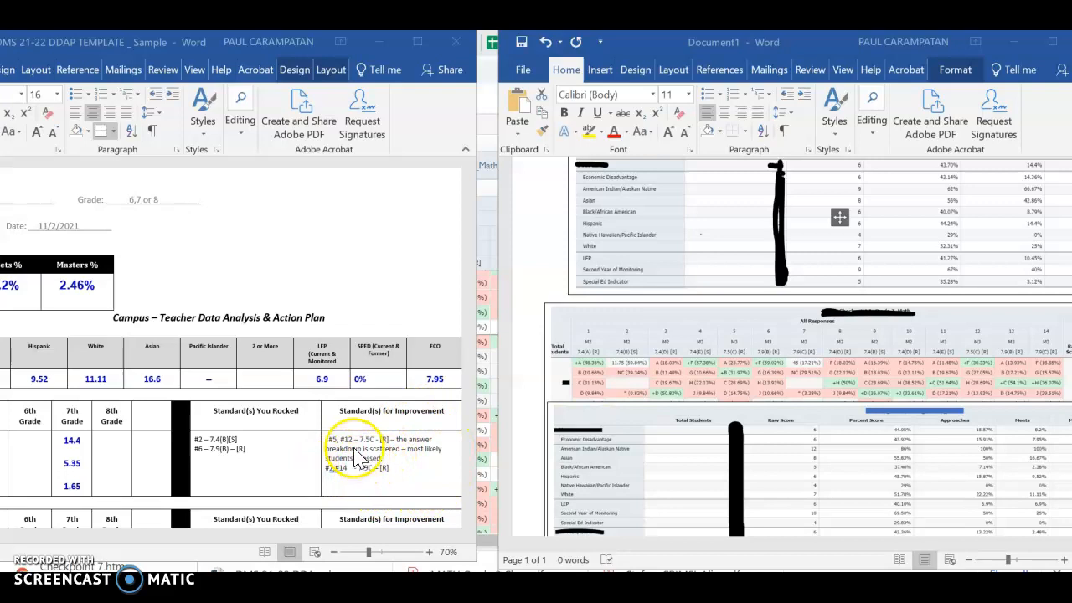
pyautogui.moveTo(404, 445)
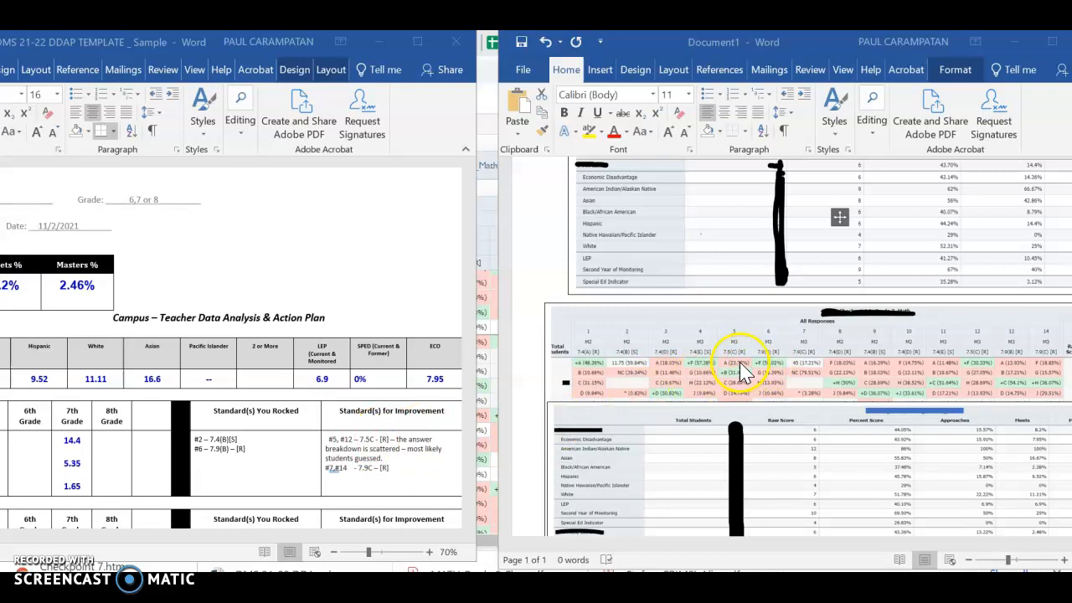
pyautogui.moveTo(744, 384)
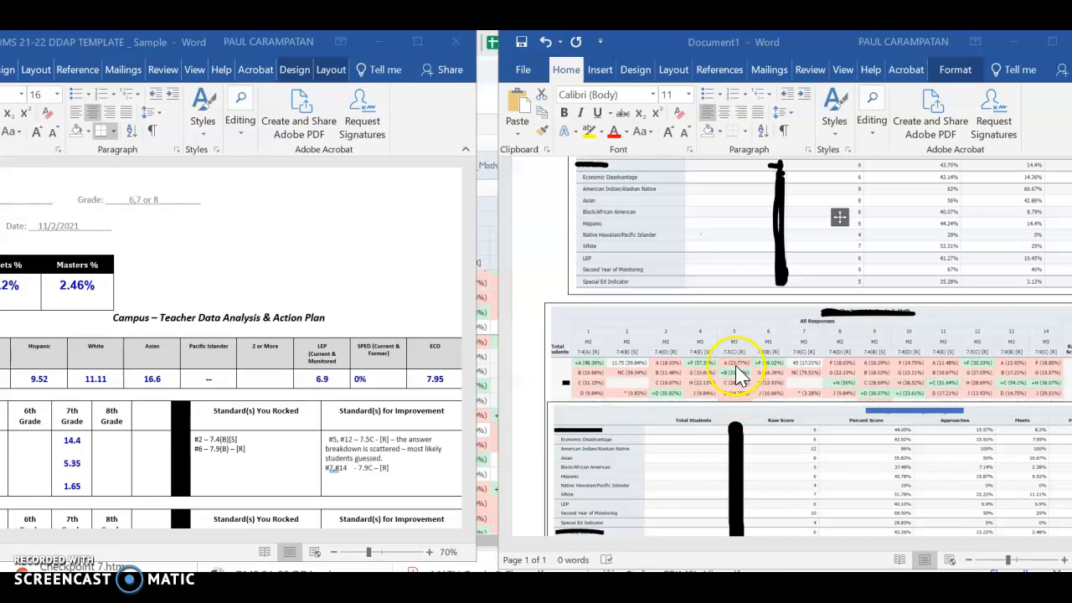
pyautogui.moveTo(743, 400)
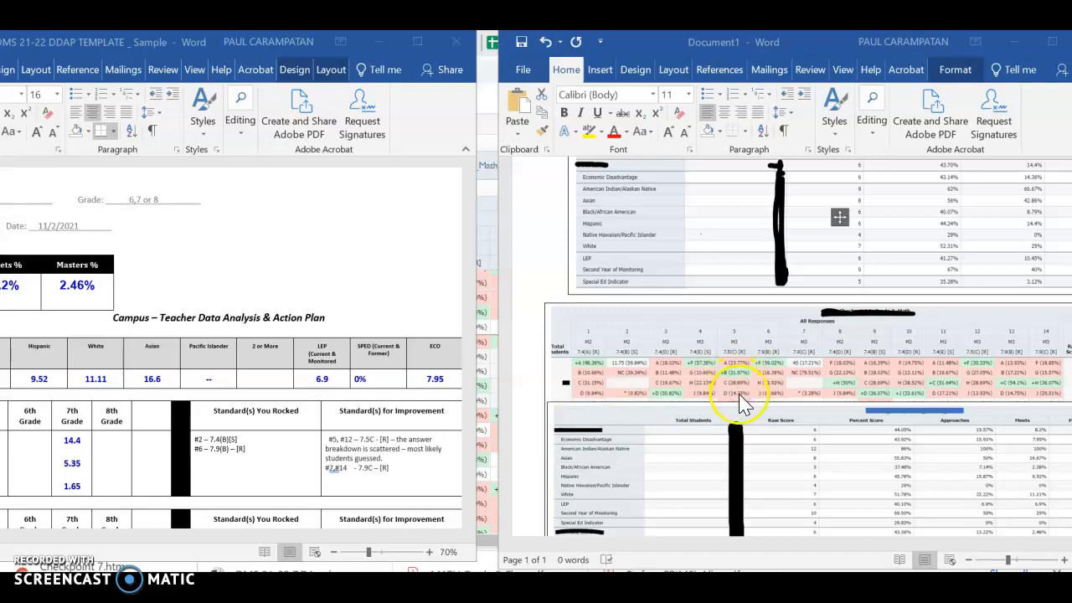
pyautogui.moveTo(748, 373)
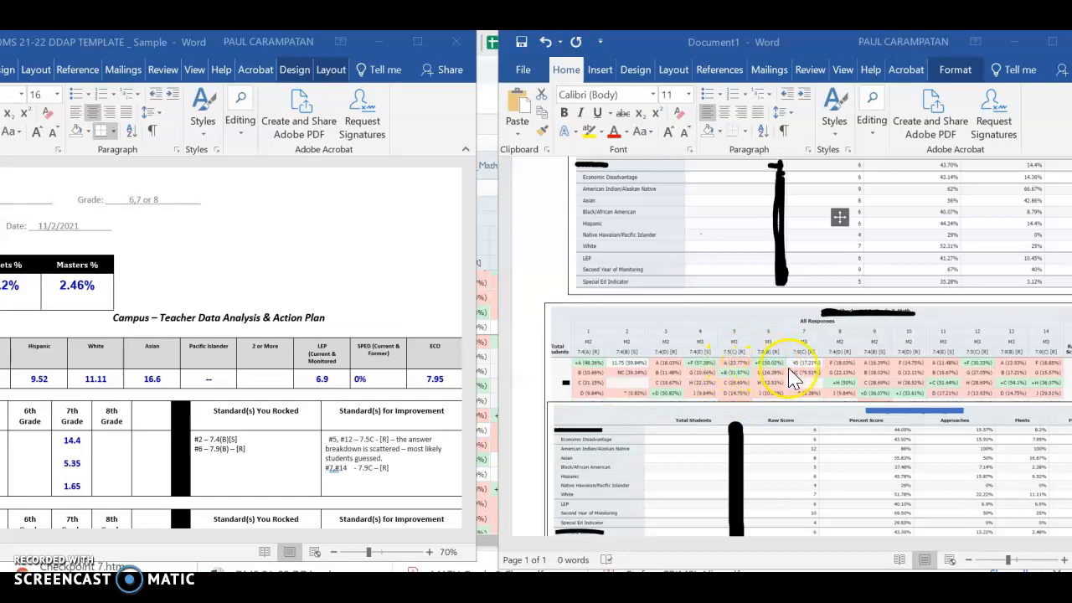
pyautogui.moveTo(1051, 380)
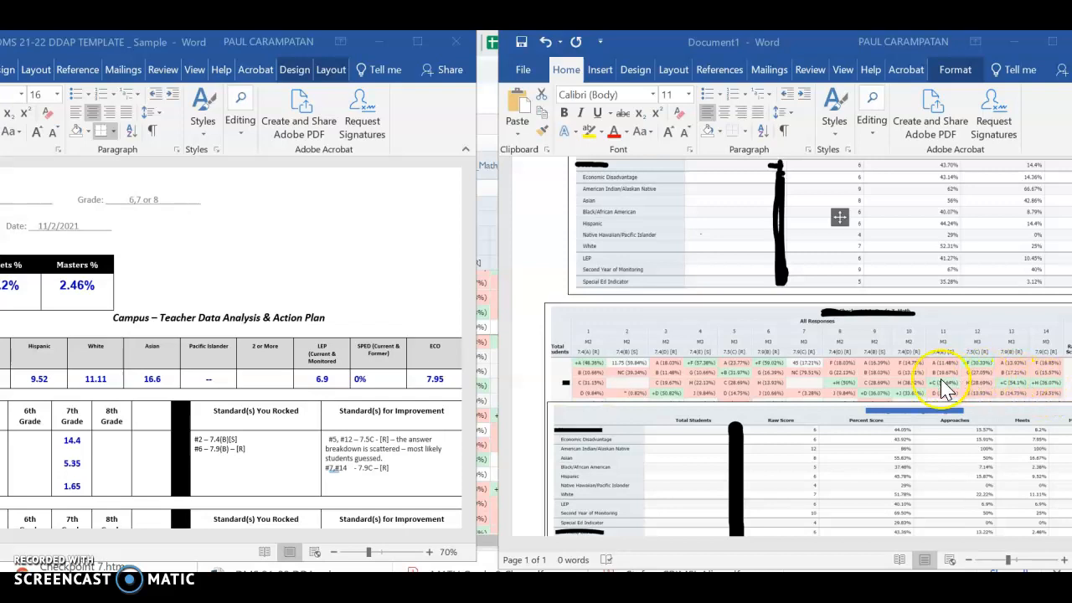
pyautogui.moveTo(910, 397)
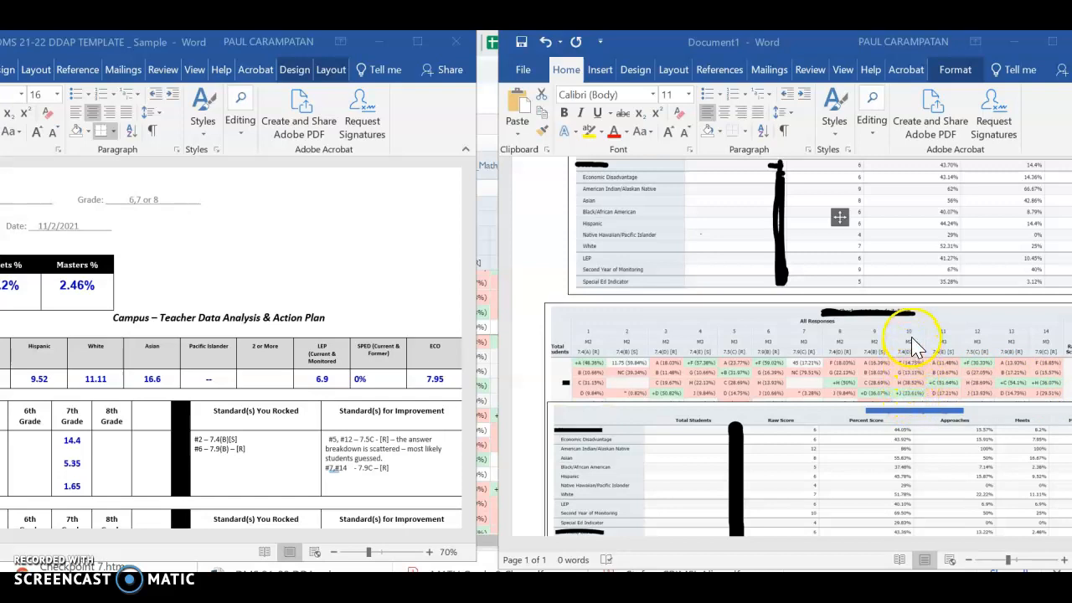
pyautogui.moveTo(923, 340)
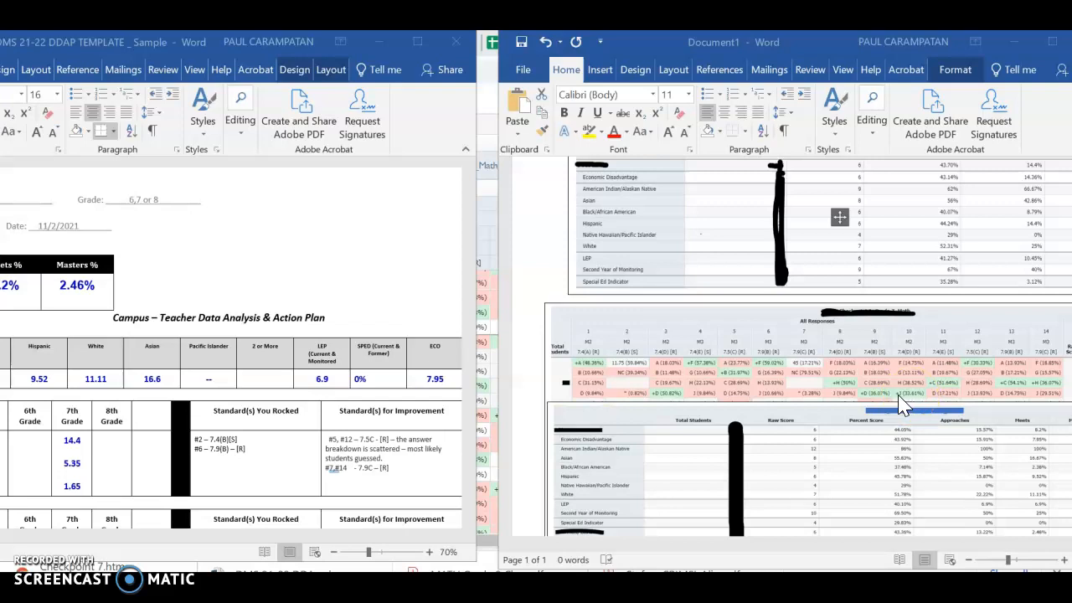
pyautogui.moveTo(905, 394)
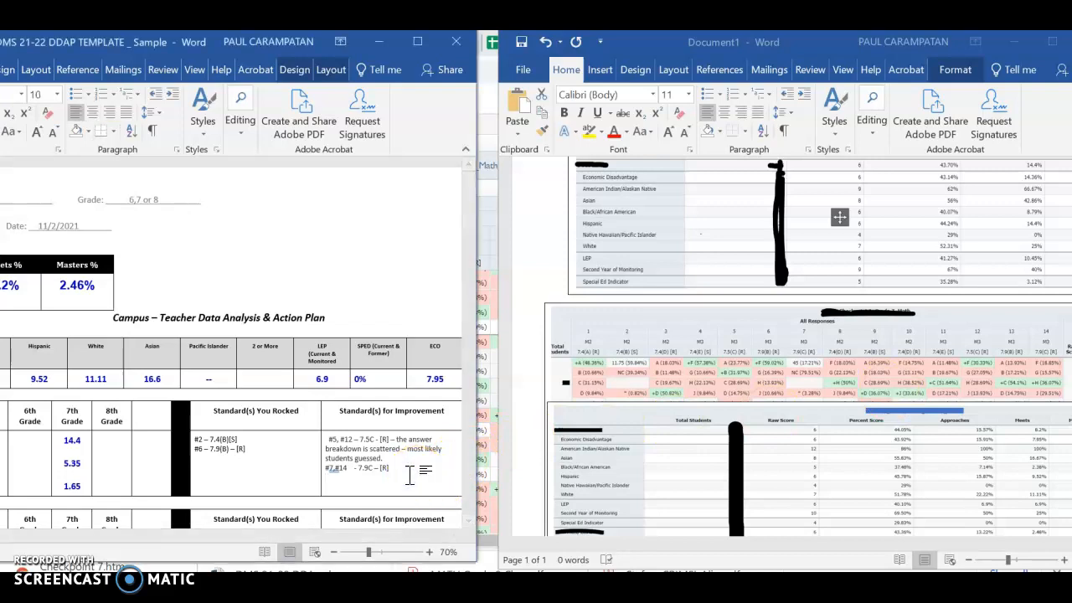
# Type "#10 - 7.4D" as a new standard for improvement.
pyautogui.write('#10 -')
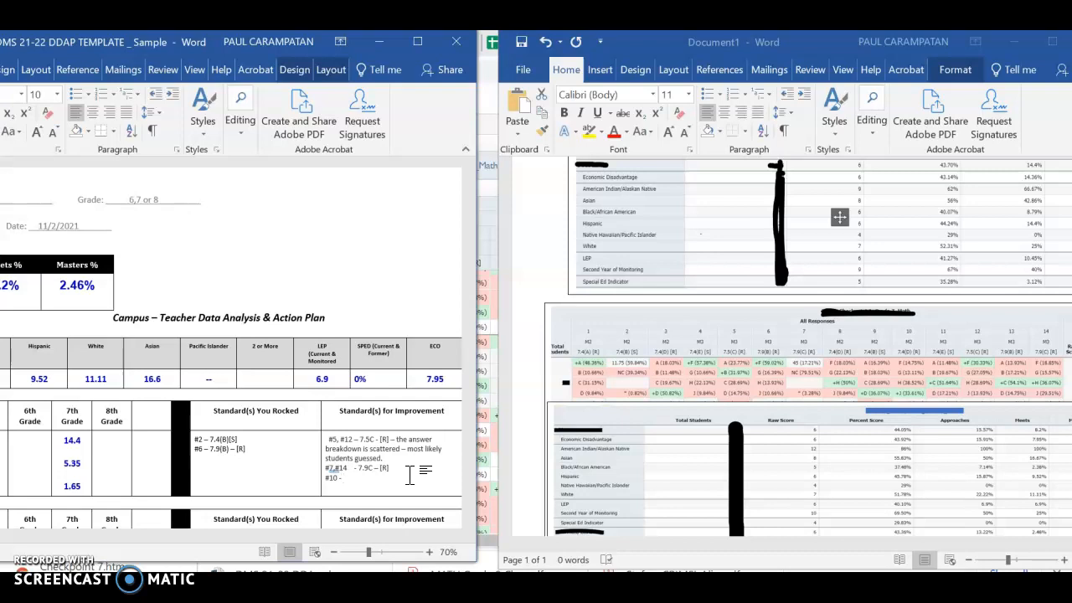
pyautogui.write('7.4')
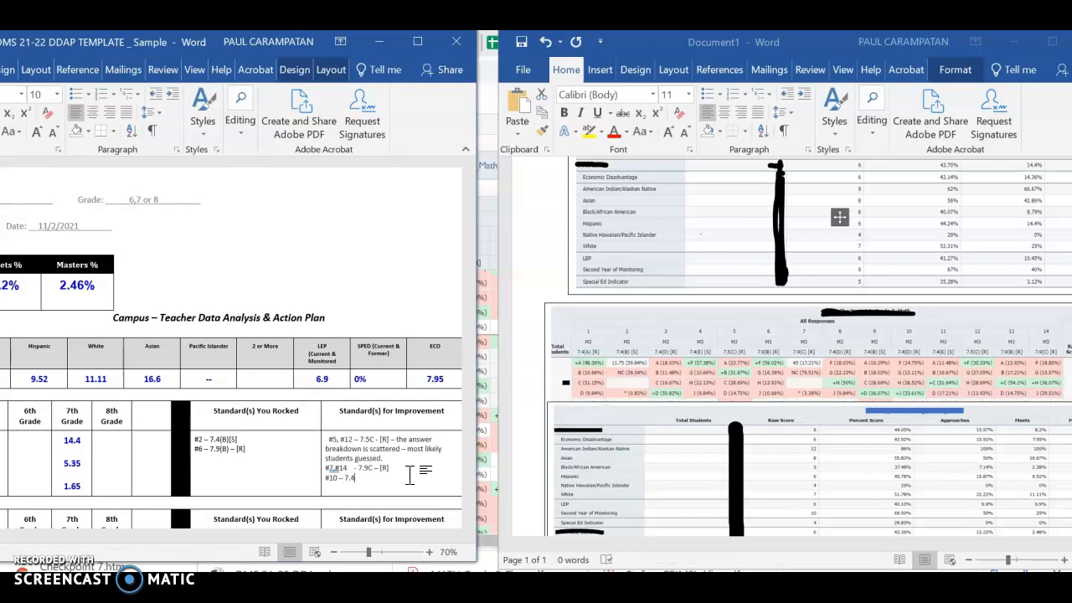
pyautogui.write('D – [R')
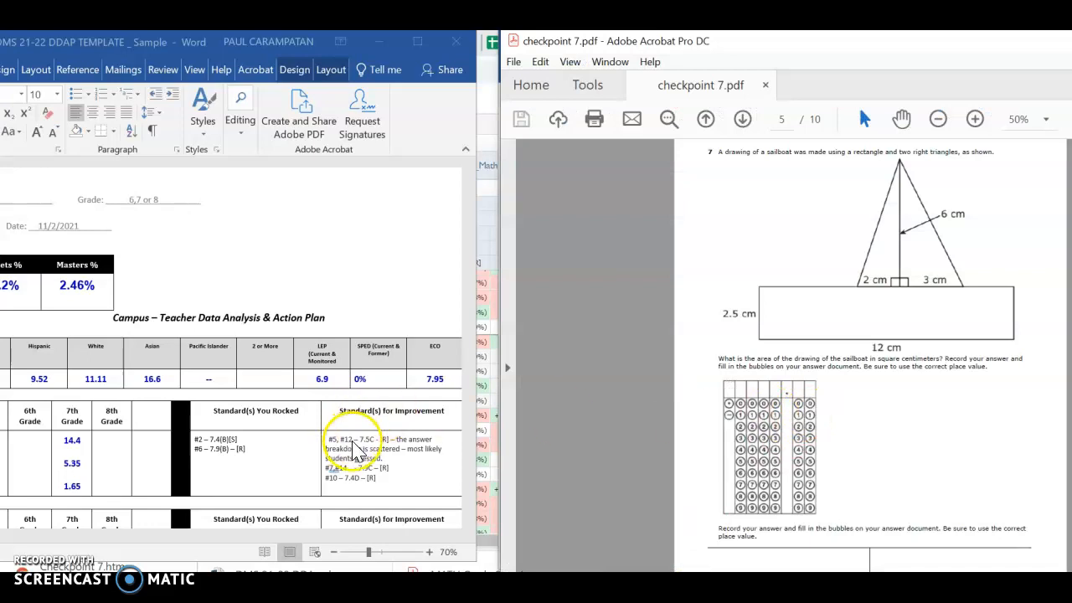
# Scroll down to the lowest-TEK knowledge and skills table on page 2.
pyautogui.scroll(-3)
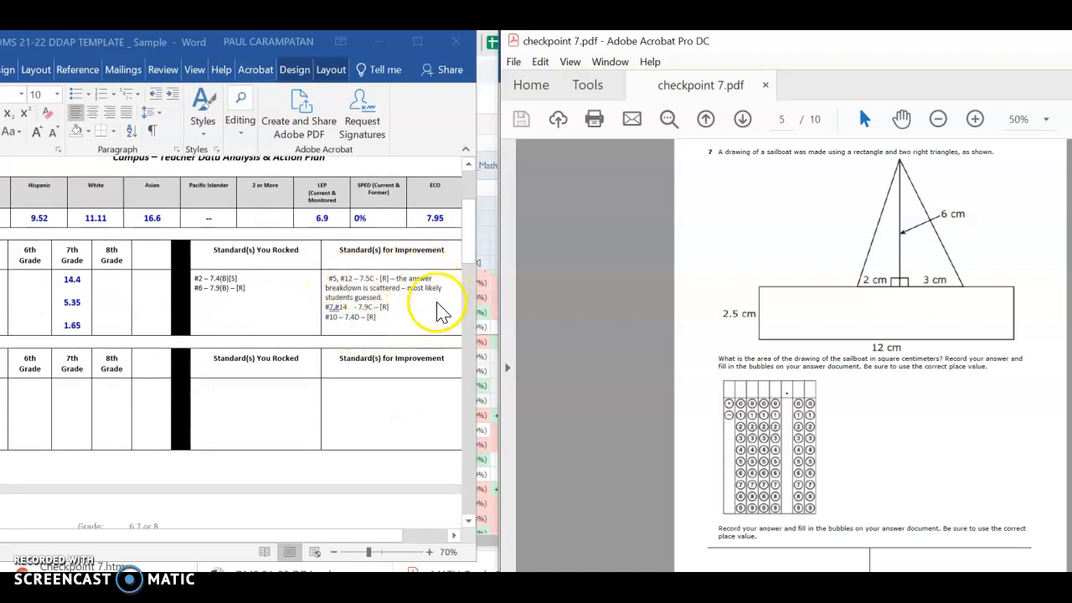
pyautogui.scroll(-3)
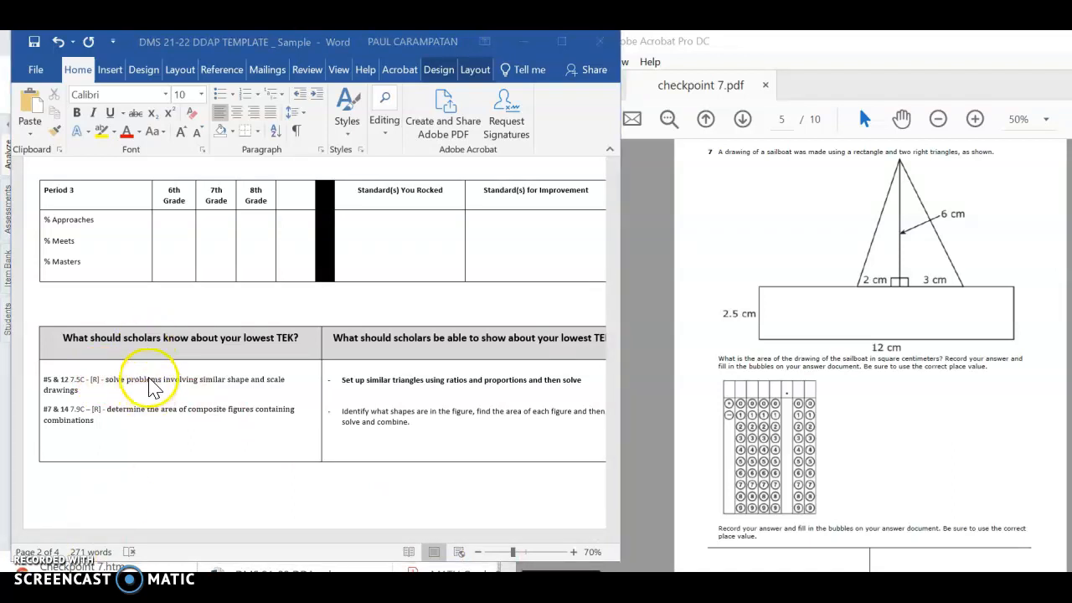
pyautogui.moveTo(221, 387)
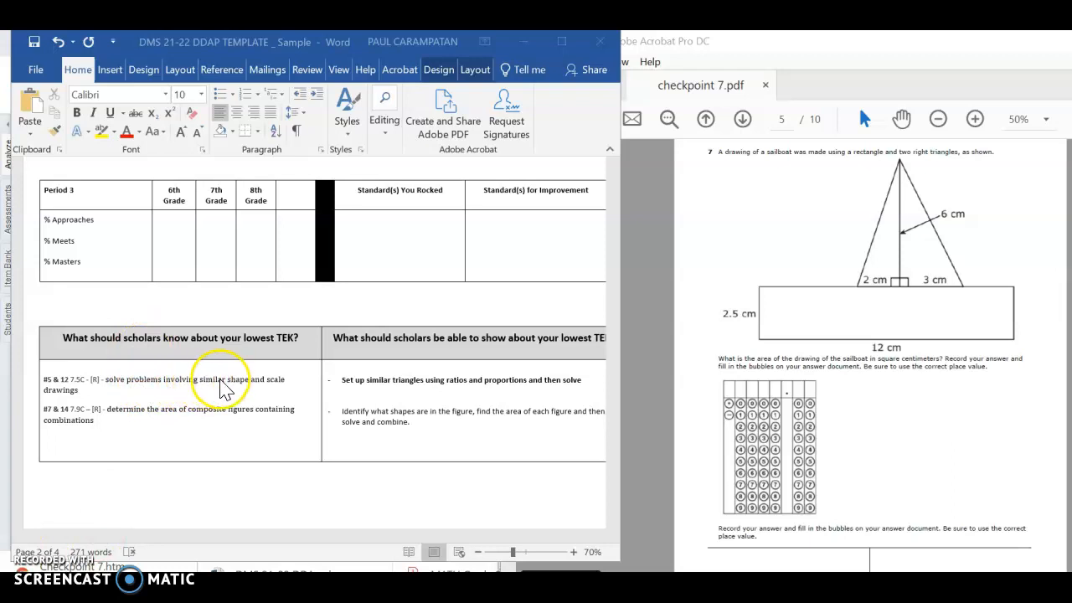
pyautogui.moveTo(254, 394)
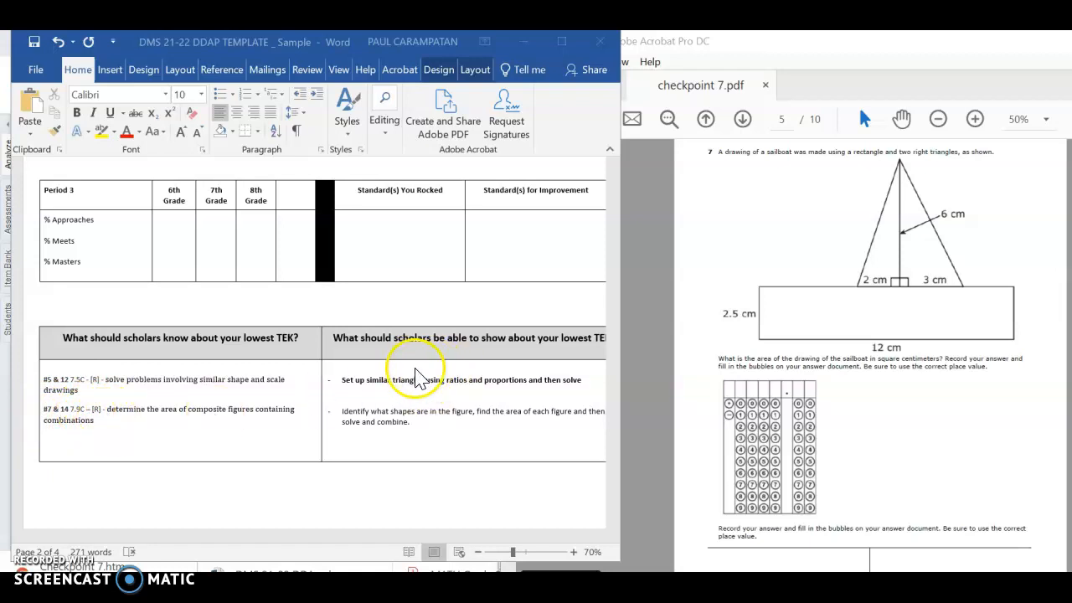
pyautogui.moveTo(619, 390)
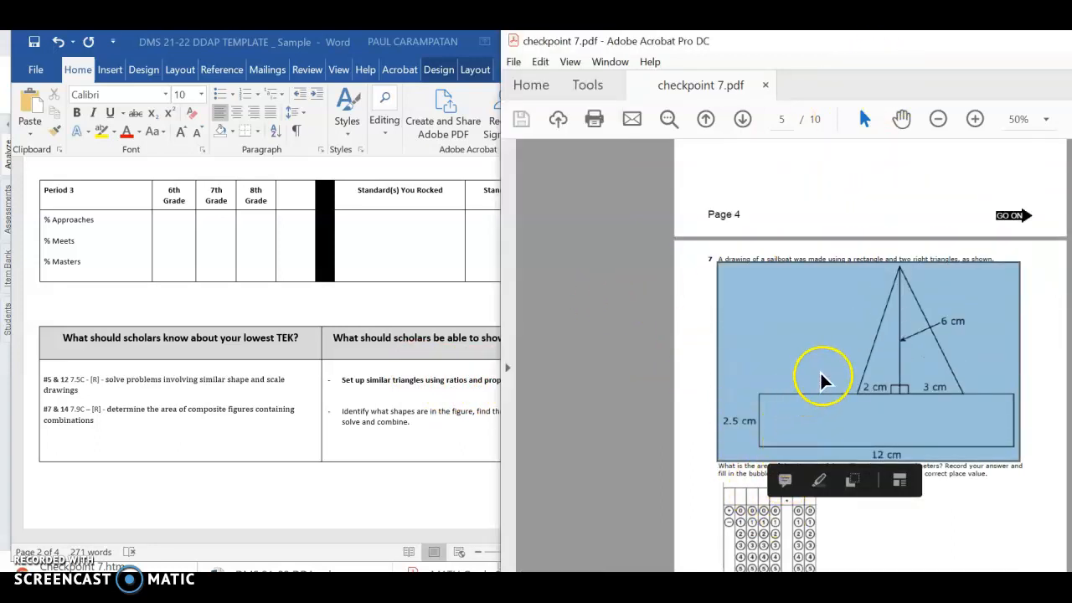
# Scroll checkpoint 7.pdf from the similar-triangles question to the sailboat area question.
pyautogui.scroll(-3)
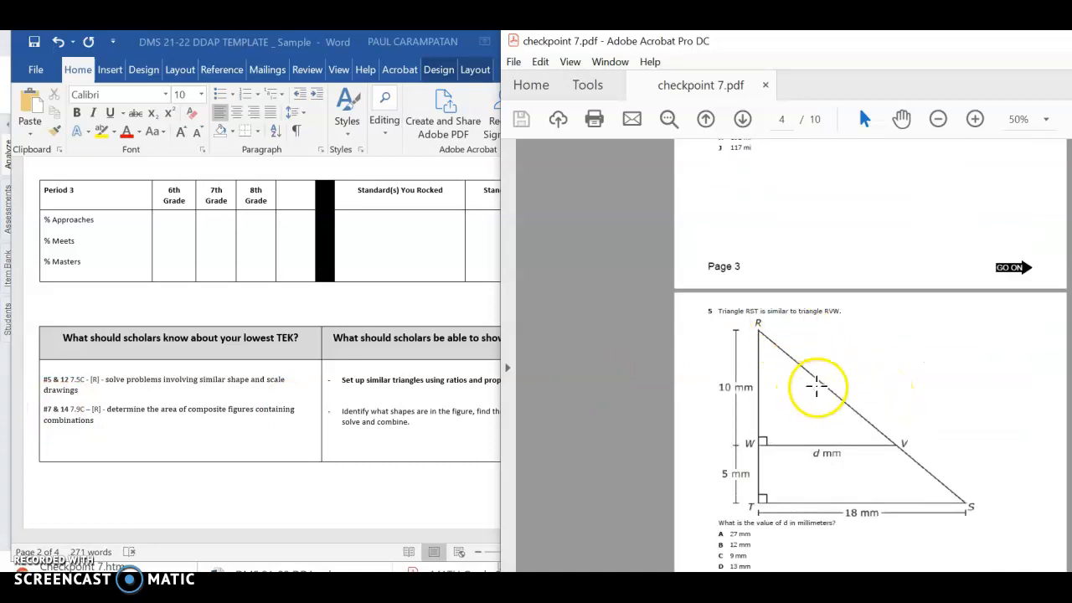
pyautogui.scroll(-3)
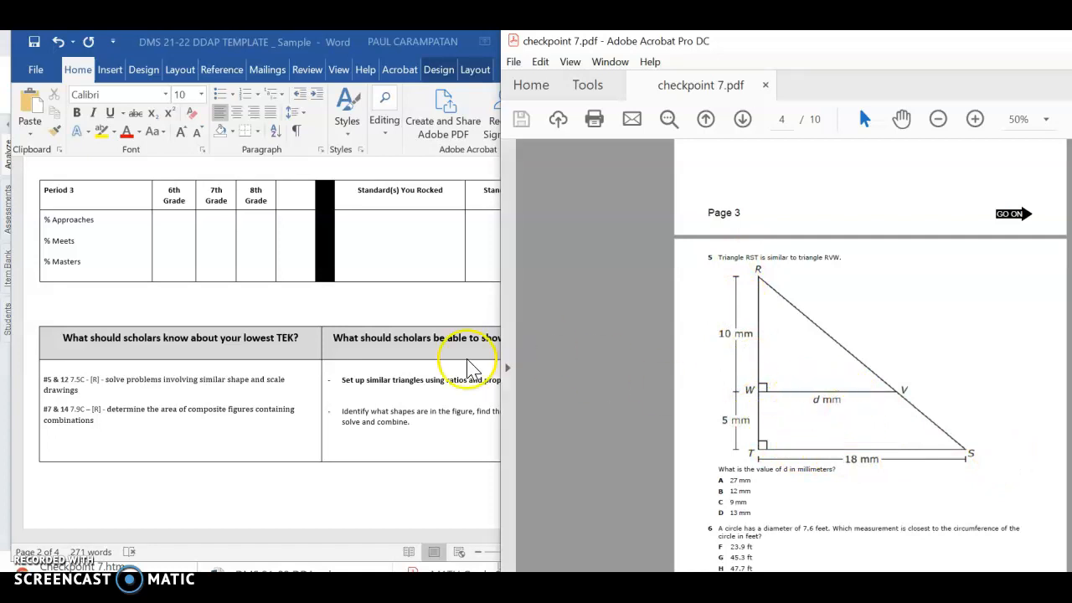
pyautogui.moveTo(457, 389)
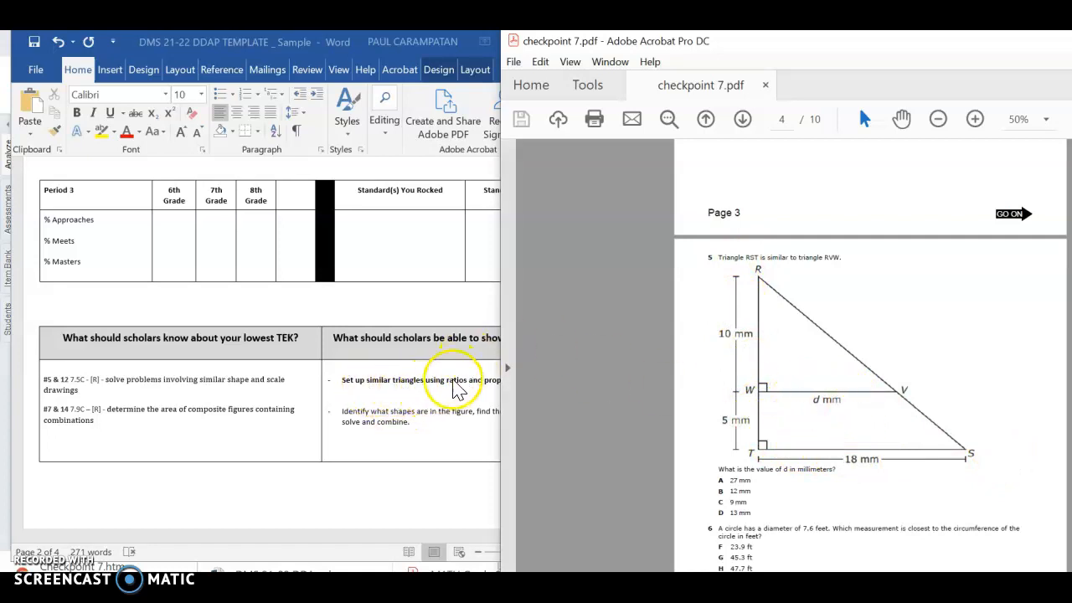
pyautogui.moveTo(762, 52)
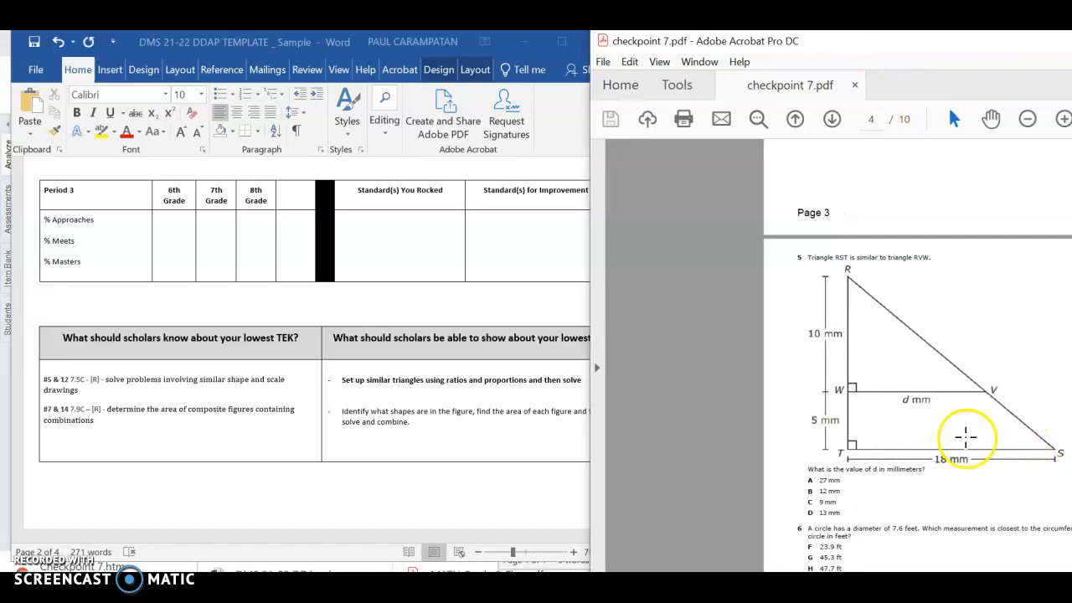
pyautogui.scroll(-3)
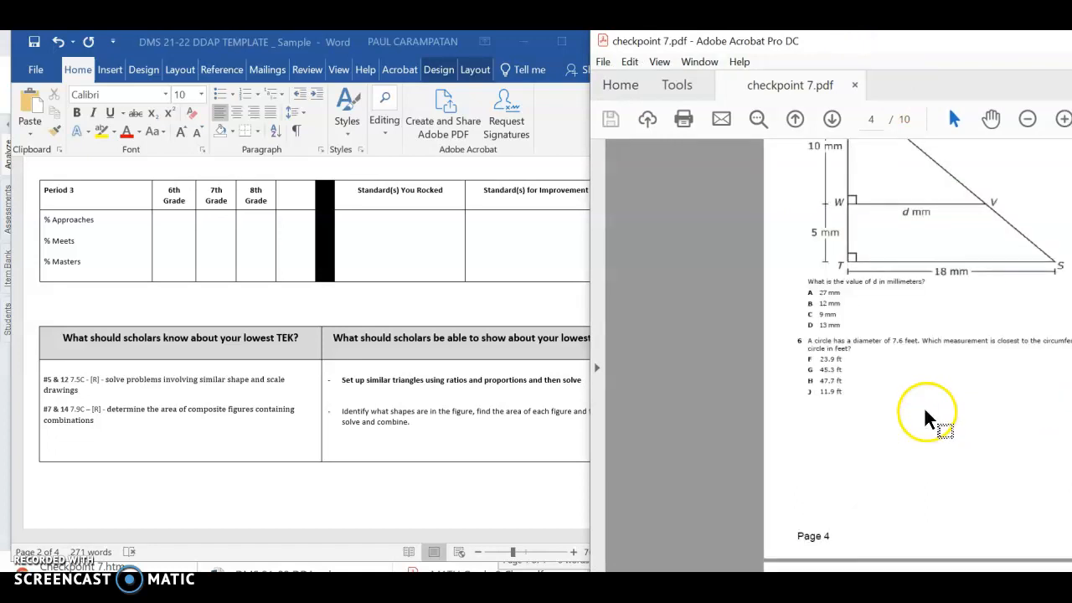
pyautogui.scroll(-3)
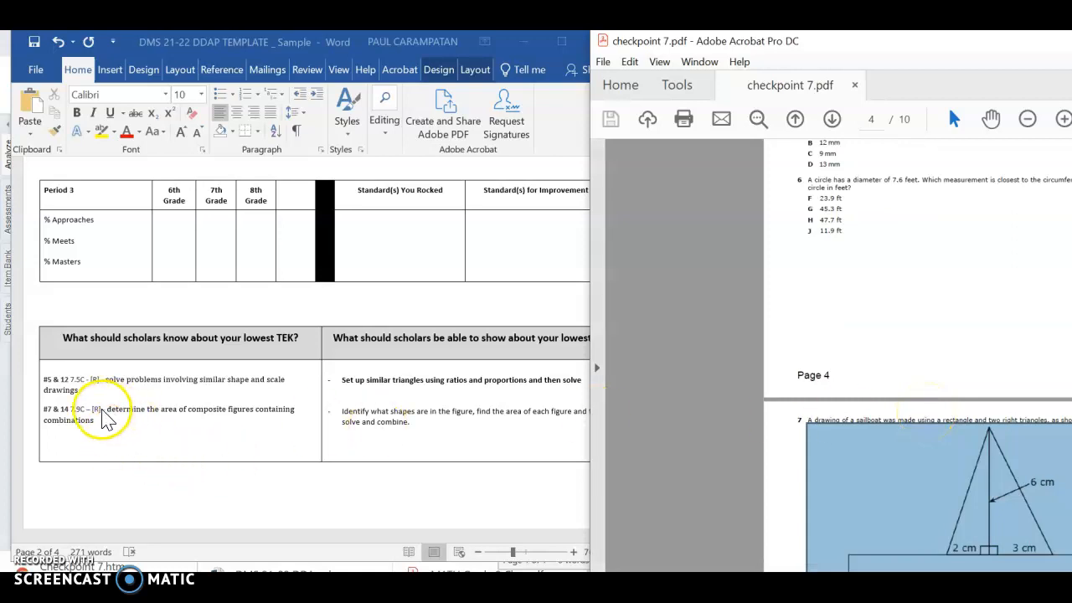
pyautogui.moveTo(768, 427)
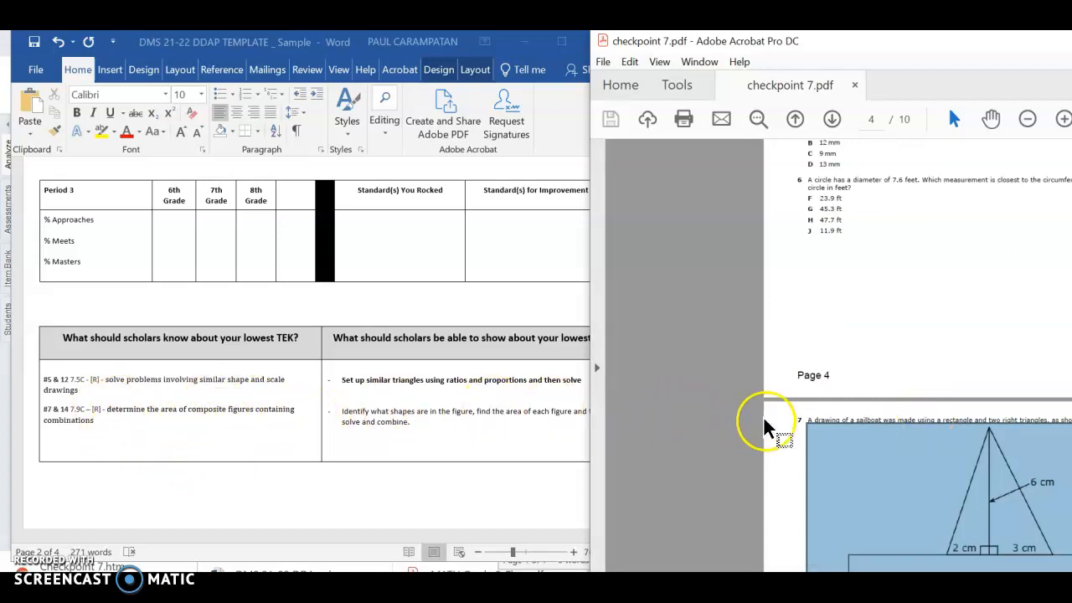
pyautogui.scroll(-3)
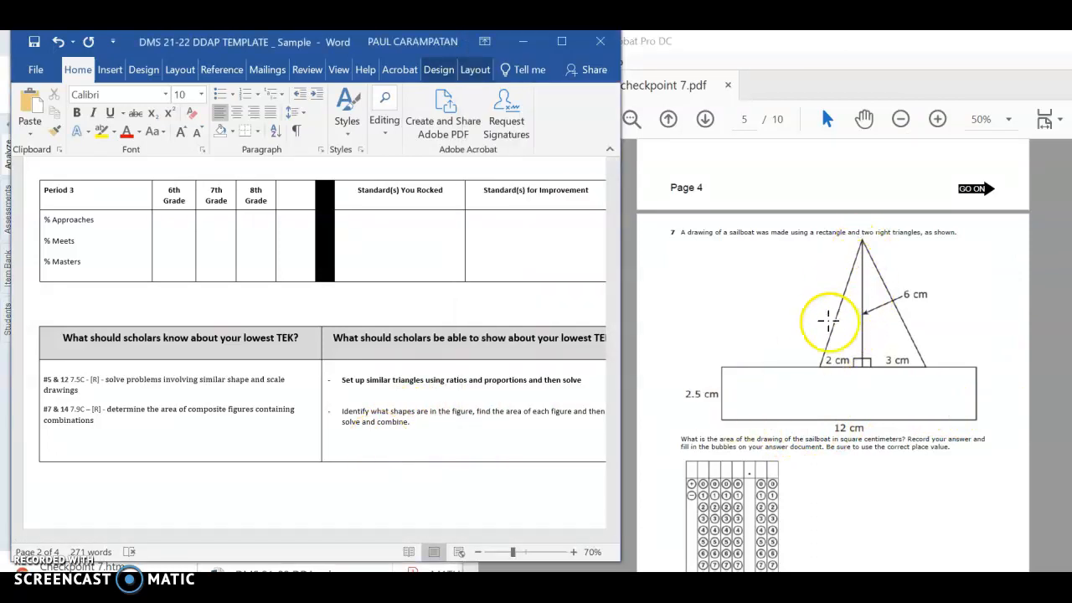
pyautogui.moveTo(1017, 446)
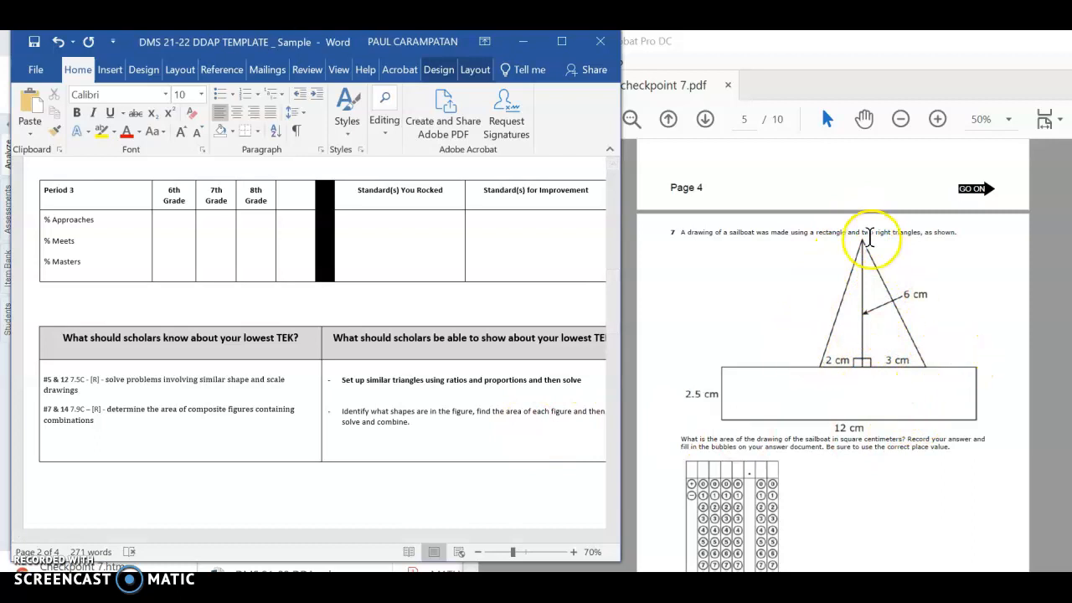
pyautogui.moveTo(1067, 452)
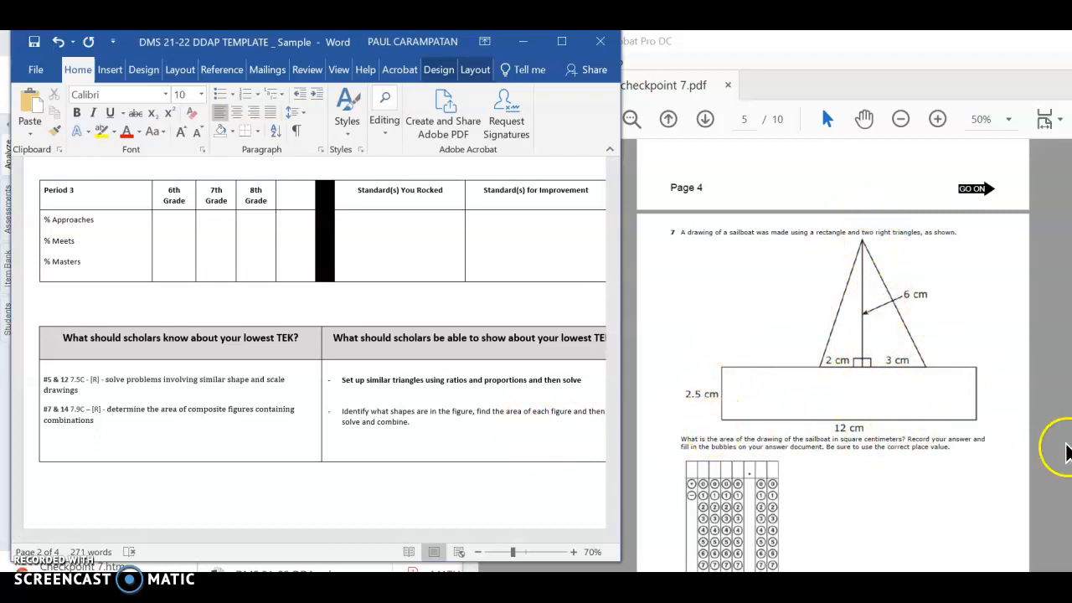
pyautogui.moveTo(893, 392)
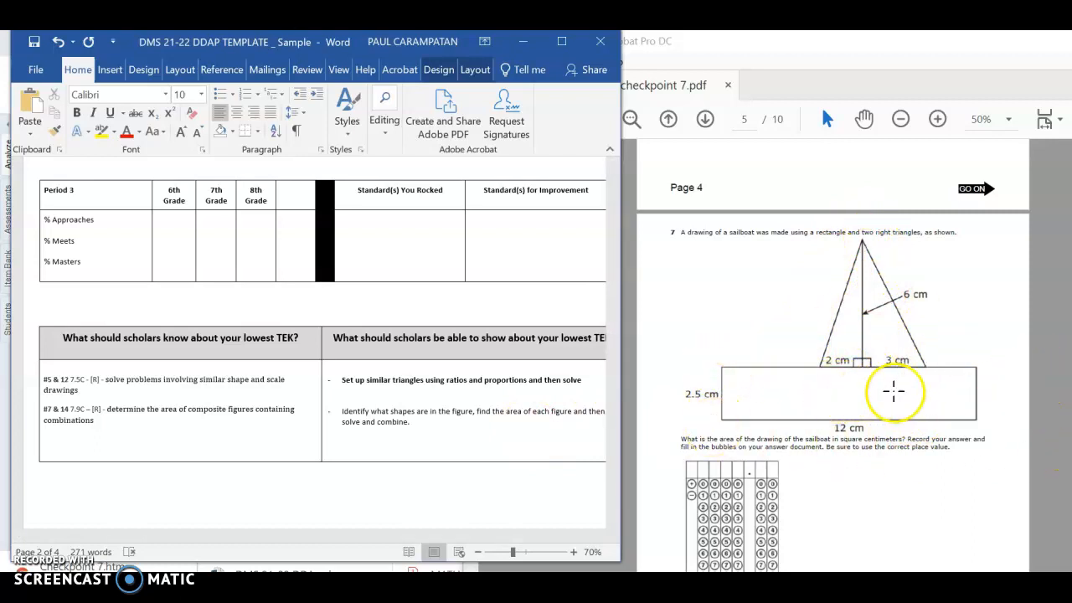
pyautogui.moveTo(949, 270)
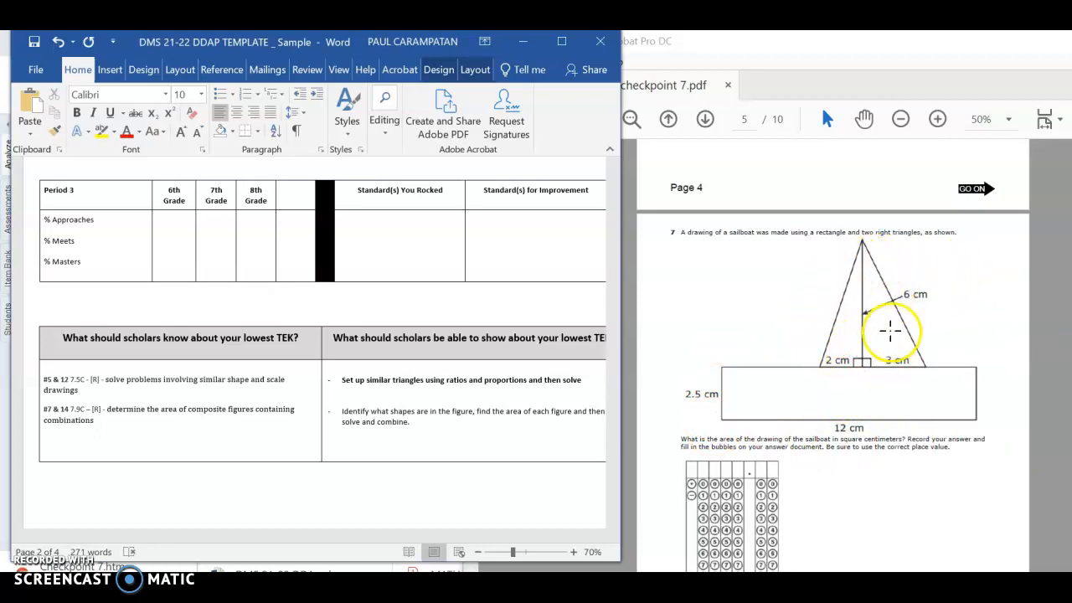
pyautogui.moveTo(509, 406)
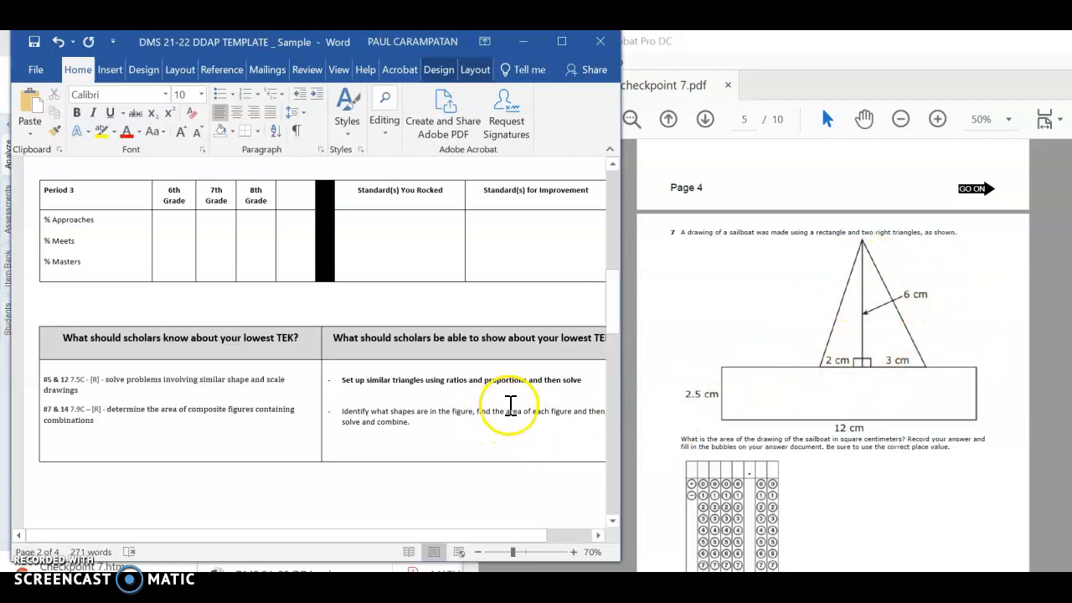
# Scroll down to page 3's empty Action Plan for Reteach table.
pyautogui.scroll(-3)
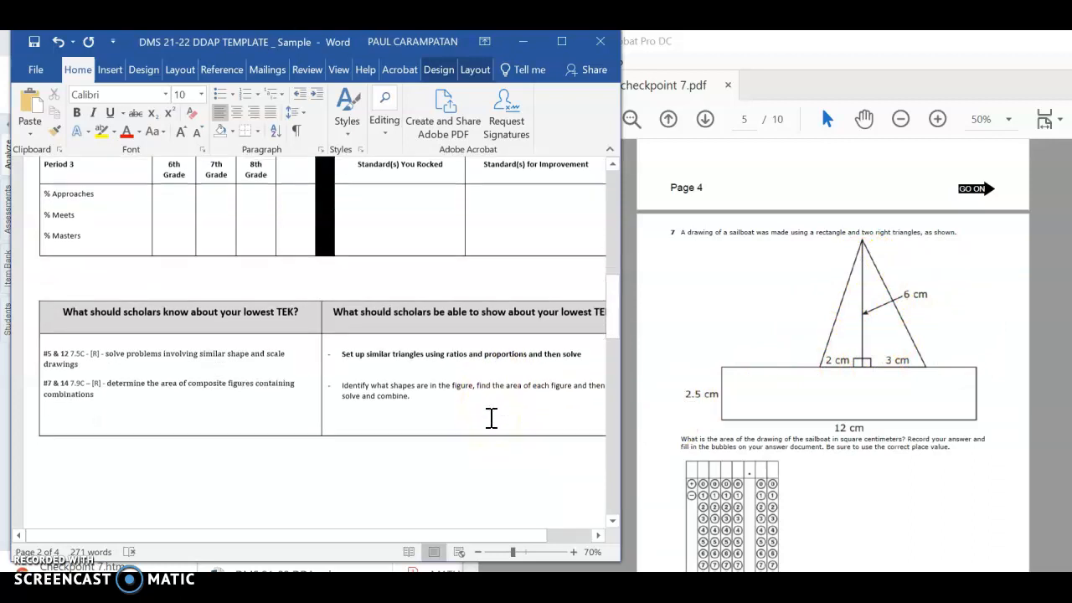
pyautogui.scroll(-3)
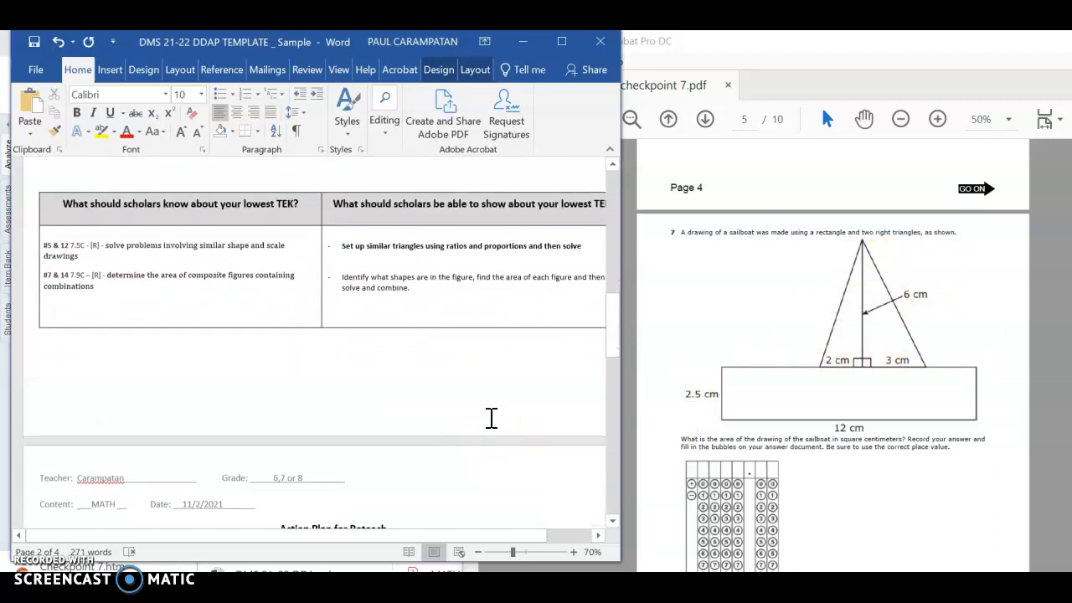
pyautogui.scroll(-3)
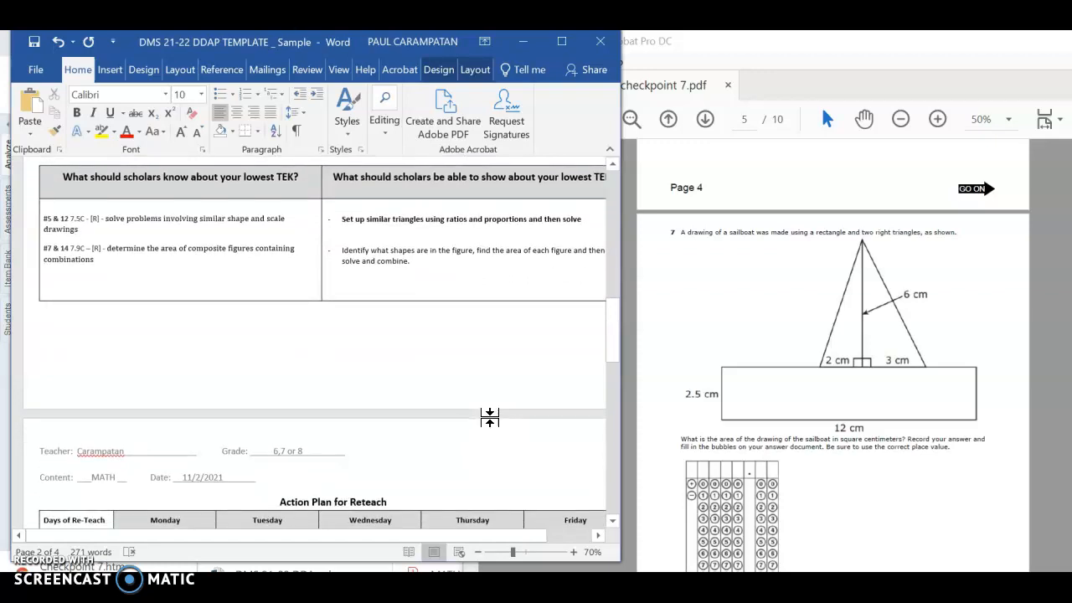
pyautogui.scroll(-3)
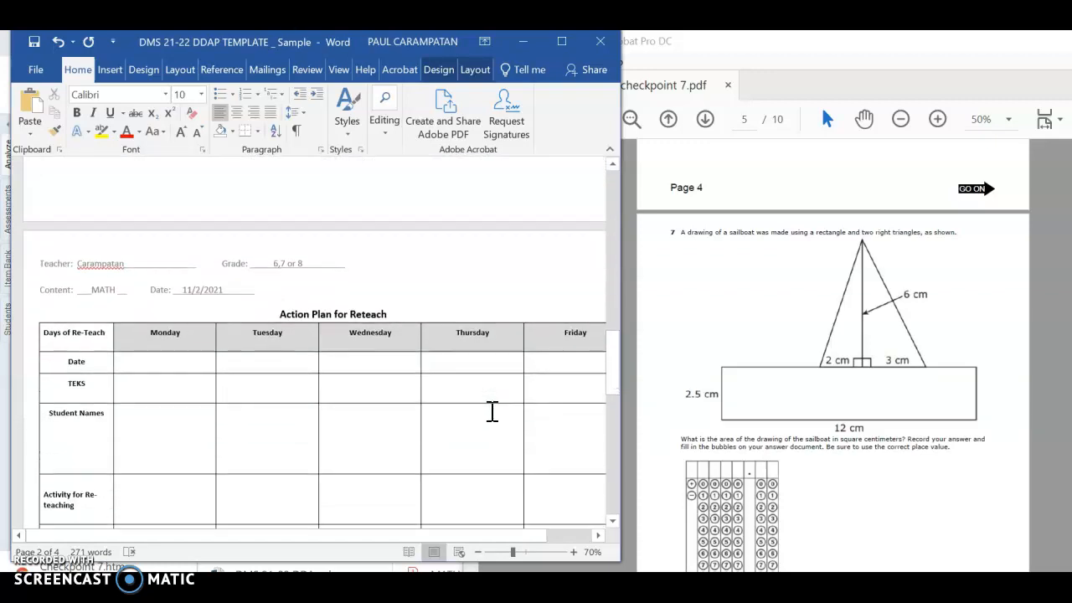
pyautogui.scroll(-3)
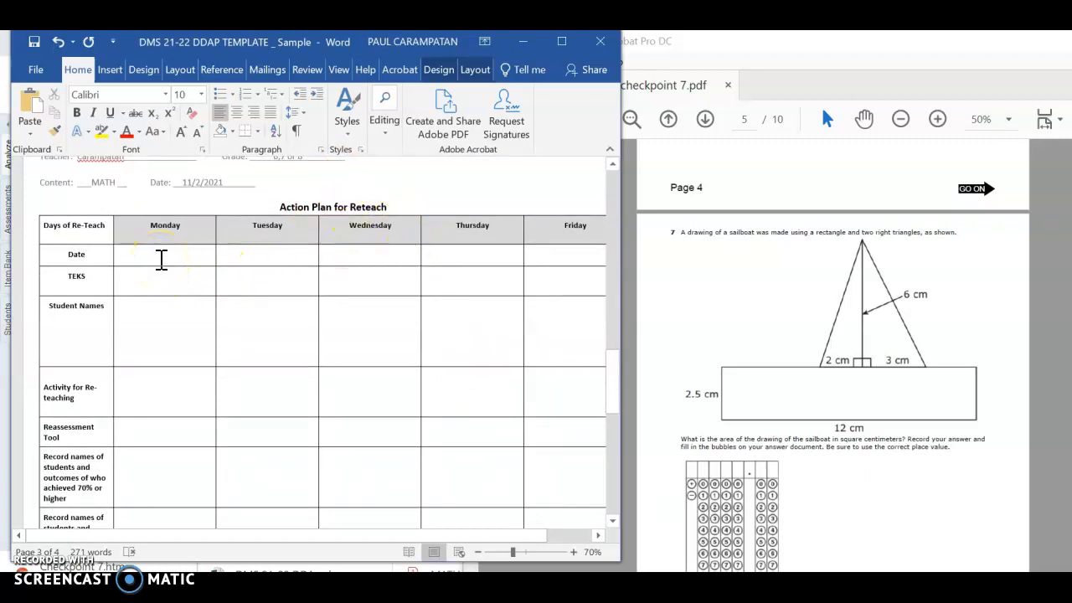
# Enter x as Monday's date and 7.5C as Monday's TEKS.
pyautogui.click(160, 256)
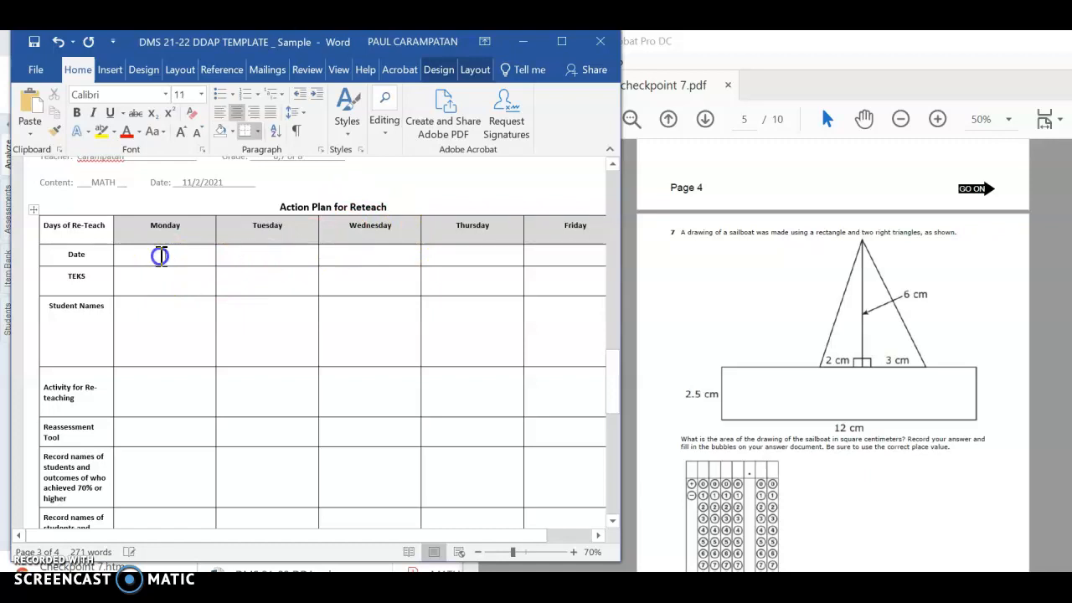
pyautogui.write('x')
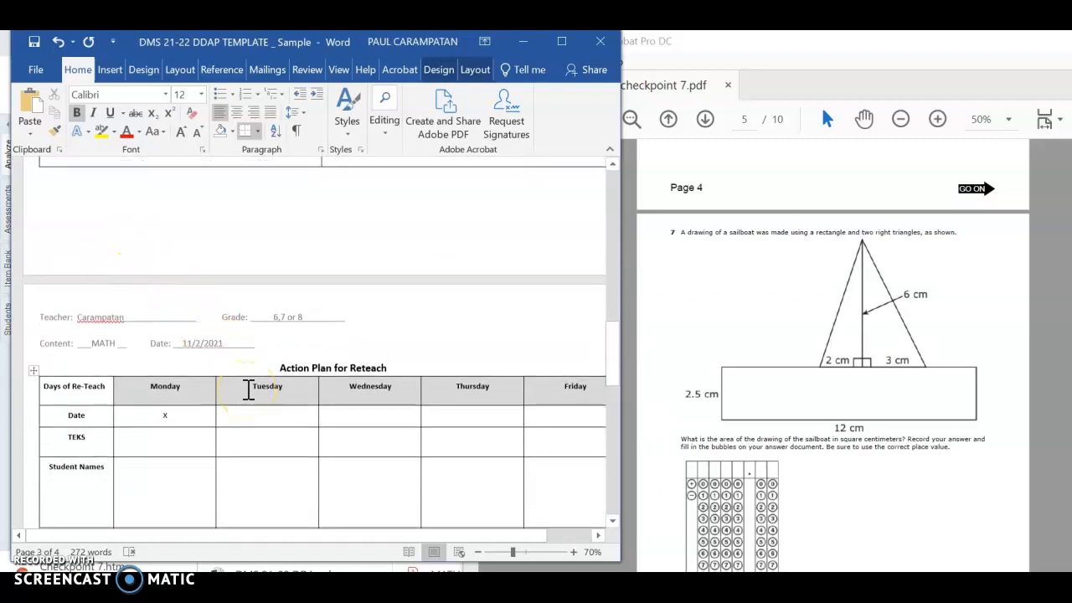
pyautogui.write('7.5C')
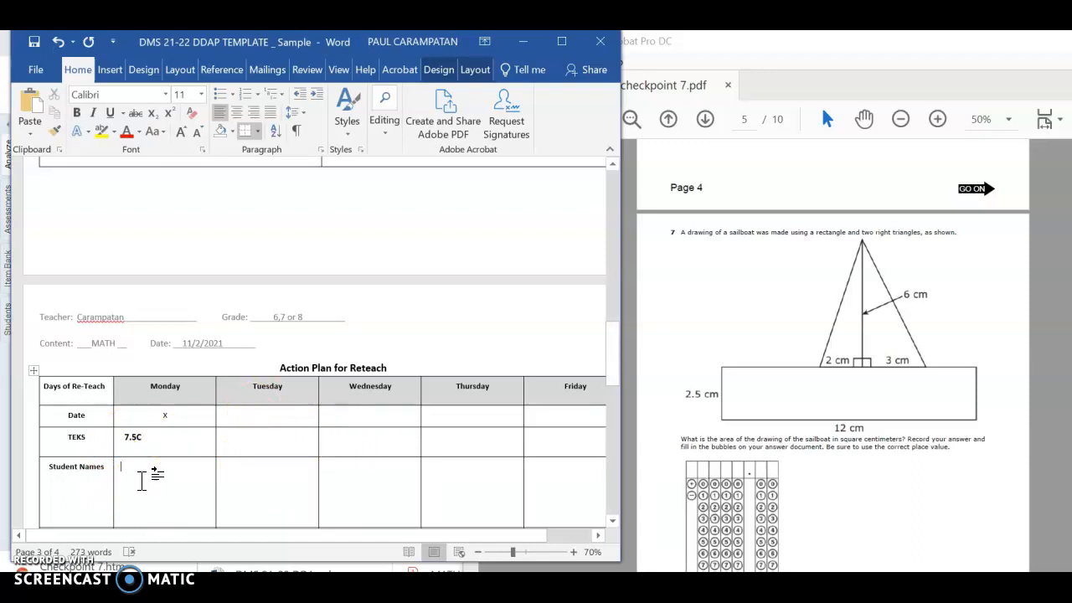
pyautogui.scroll(-3)
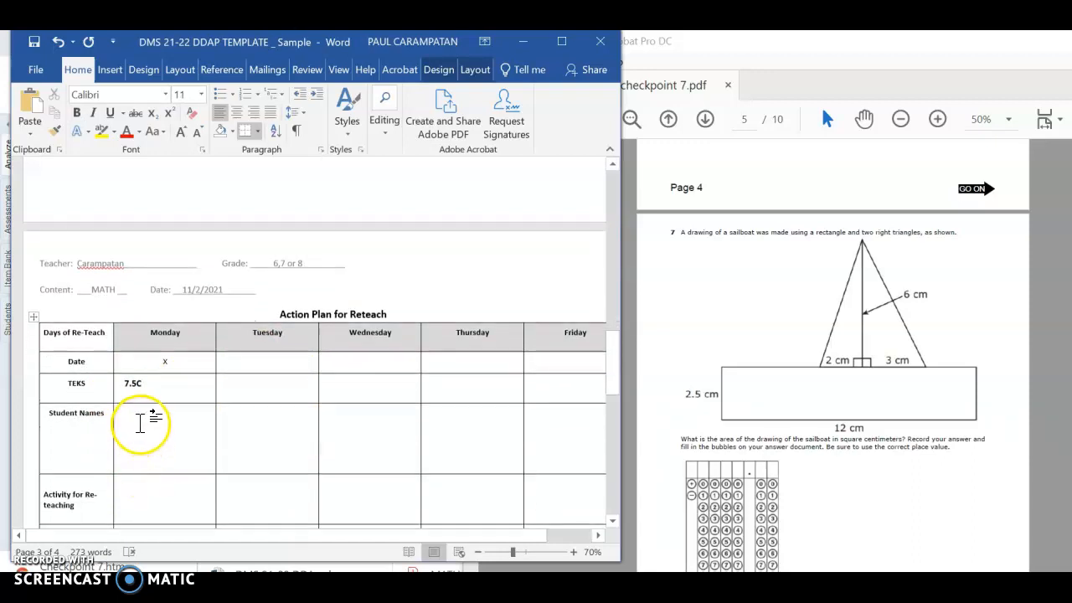
pyautogui.moveTo(184, 426)
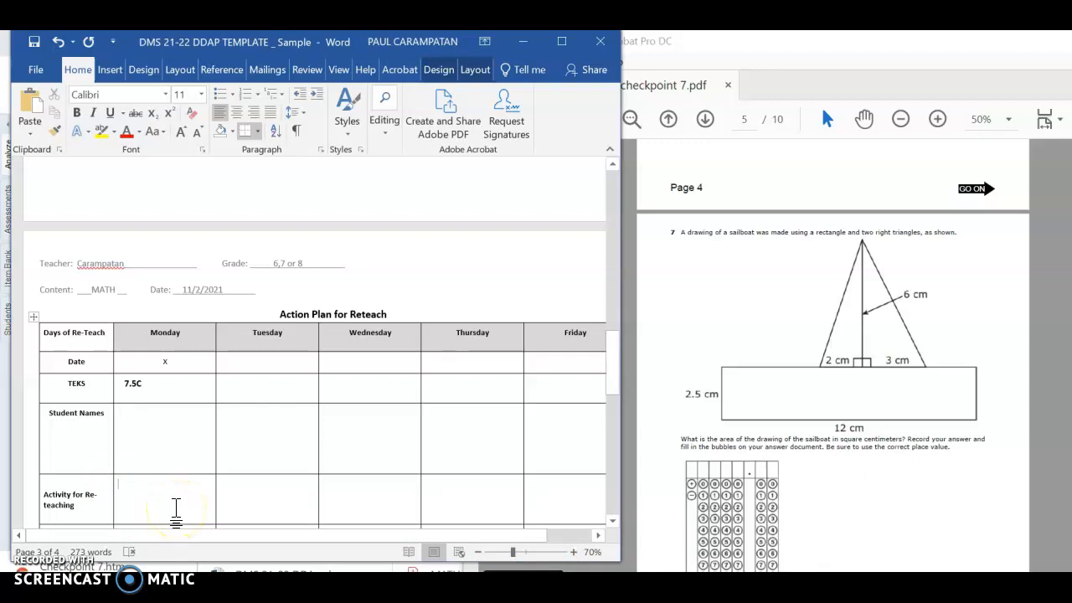
pyautogui.moveTo(220, 399)
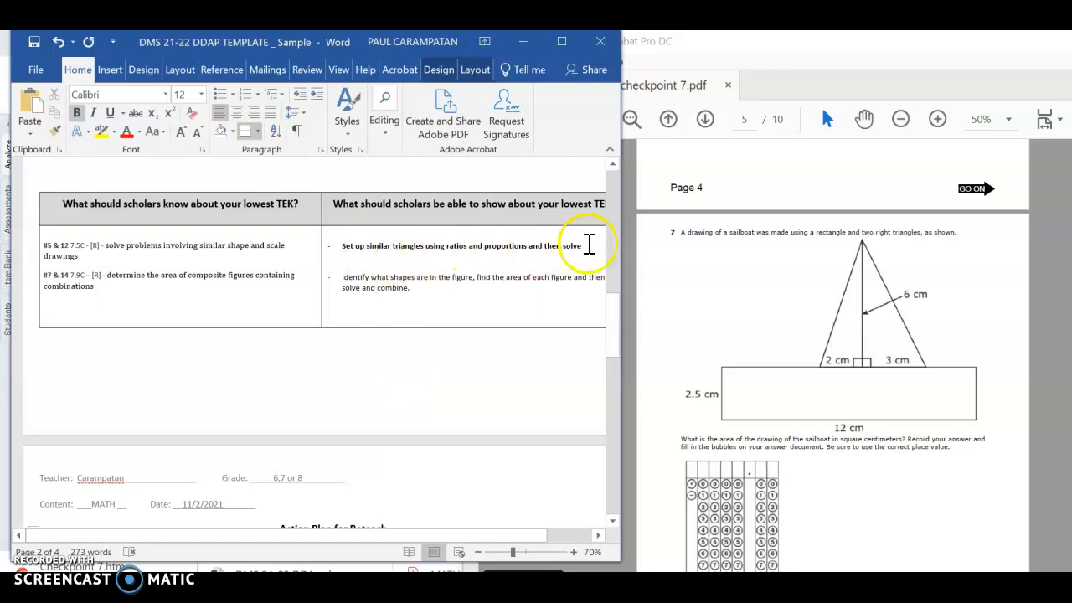
pyautogui.scroll(-3)
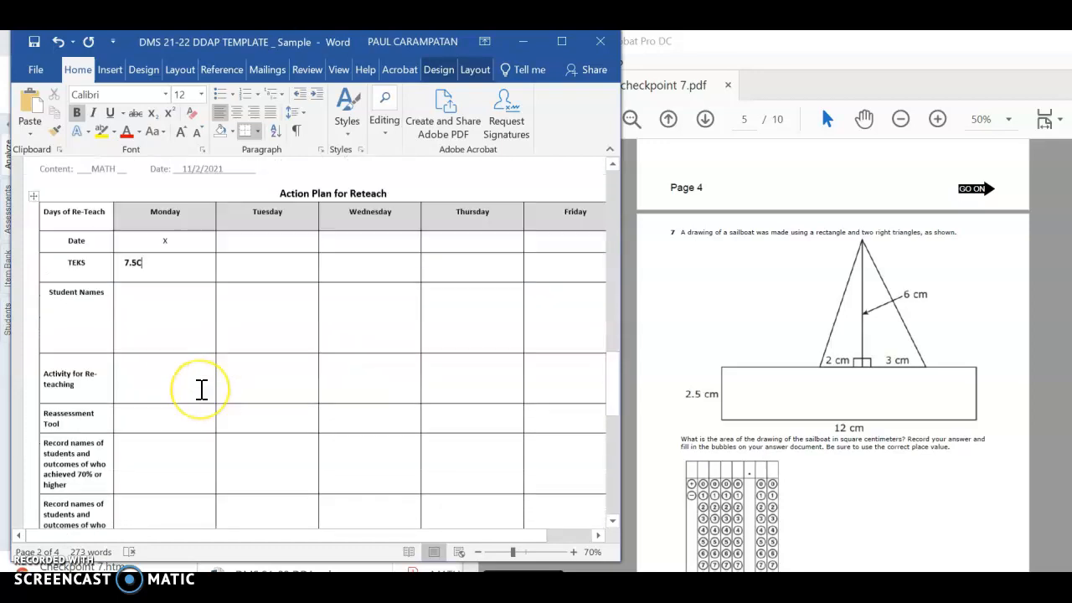
pyautogui.scroll(-3)
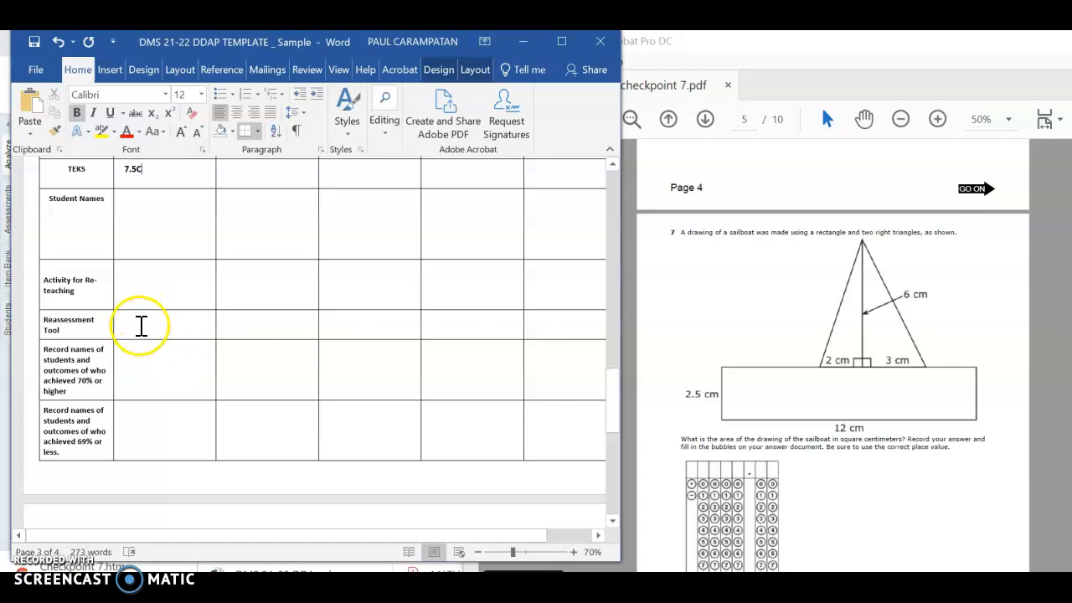
# Enter "Exit Ticket/" in Monday's Reassessment Tool cell.
pyautogui.click(151, 324)
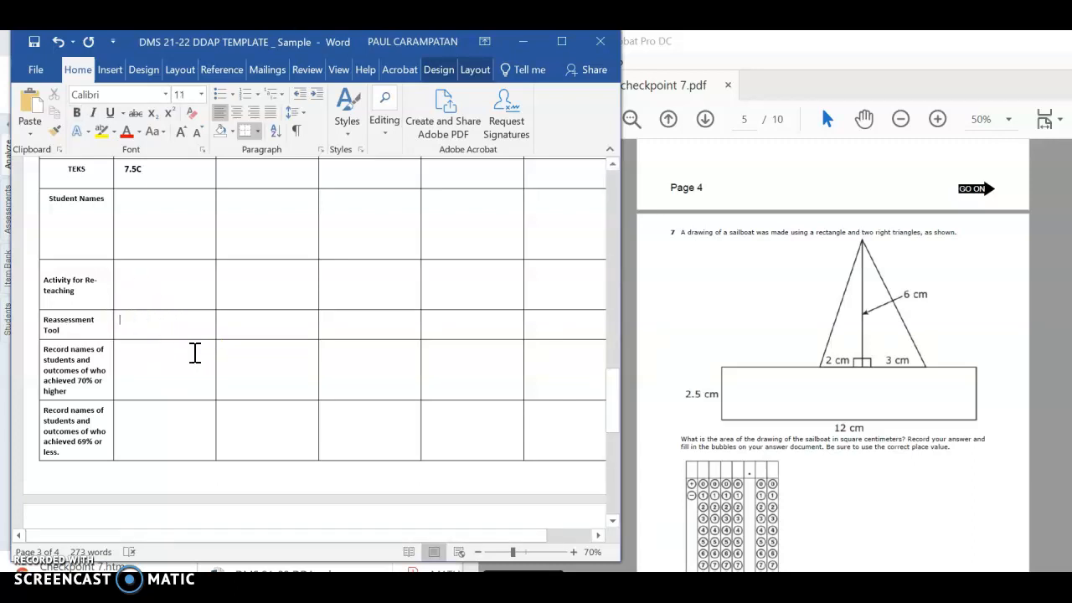
pyautogui.write('Exit Ticker')
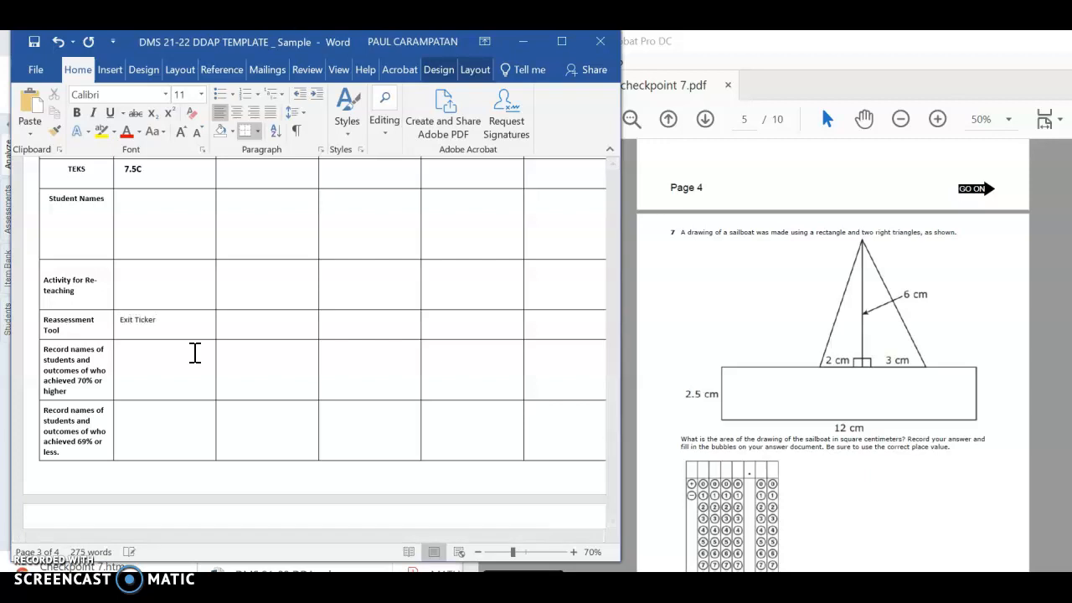
pyautogui.write('/')
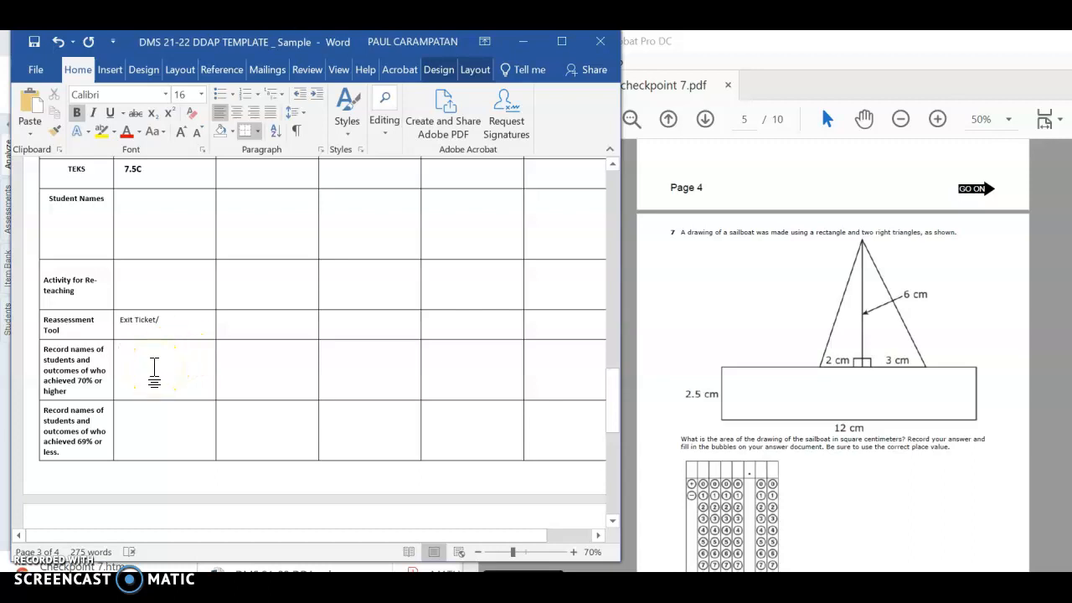
pyautogui.moveTo(120, 420)
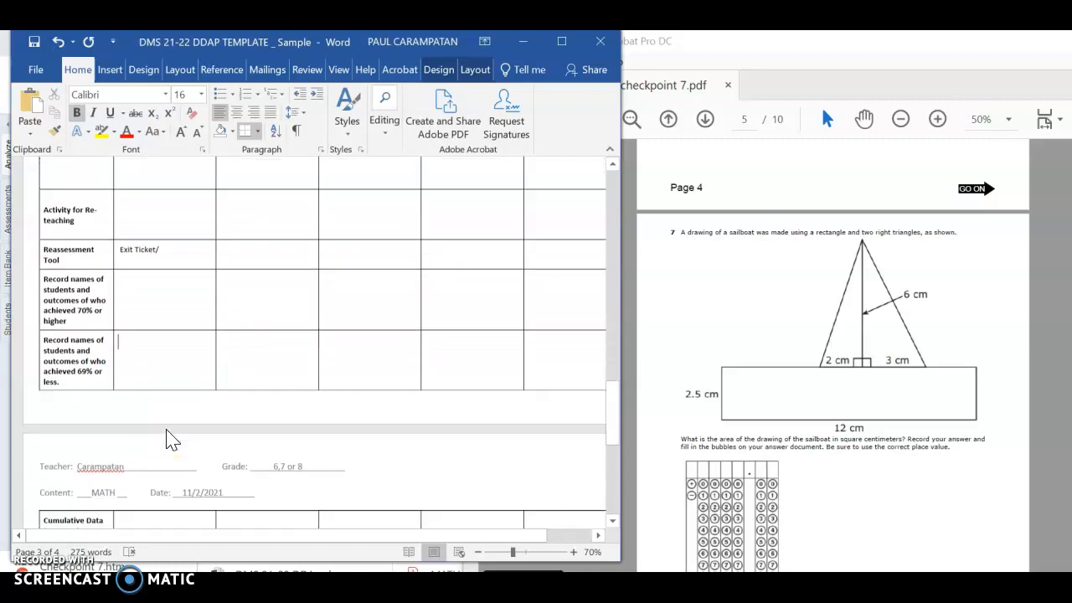
pyautogui.scroll(-3)
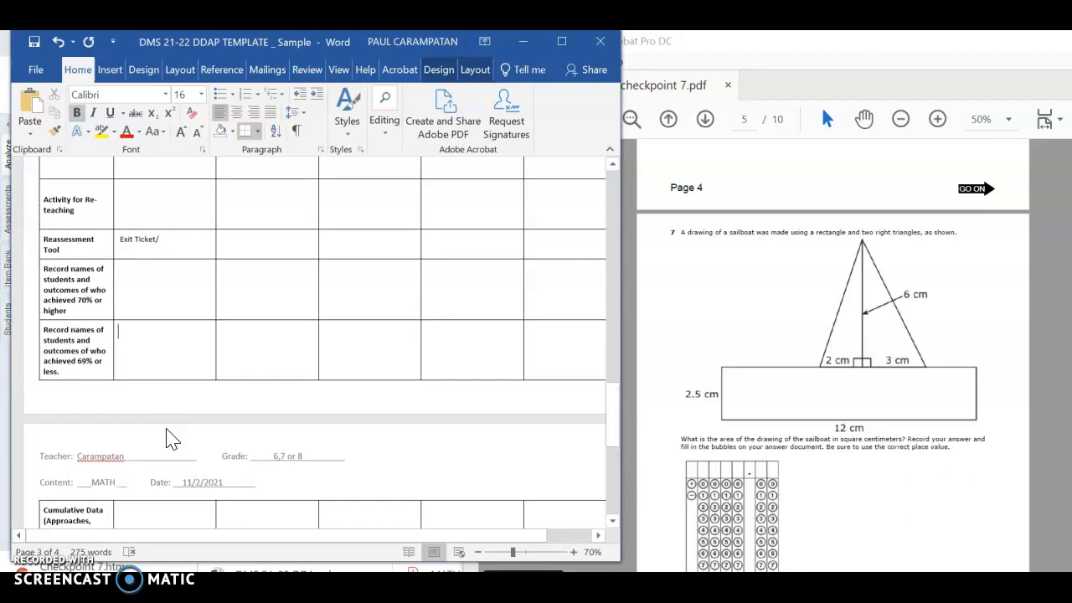